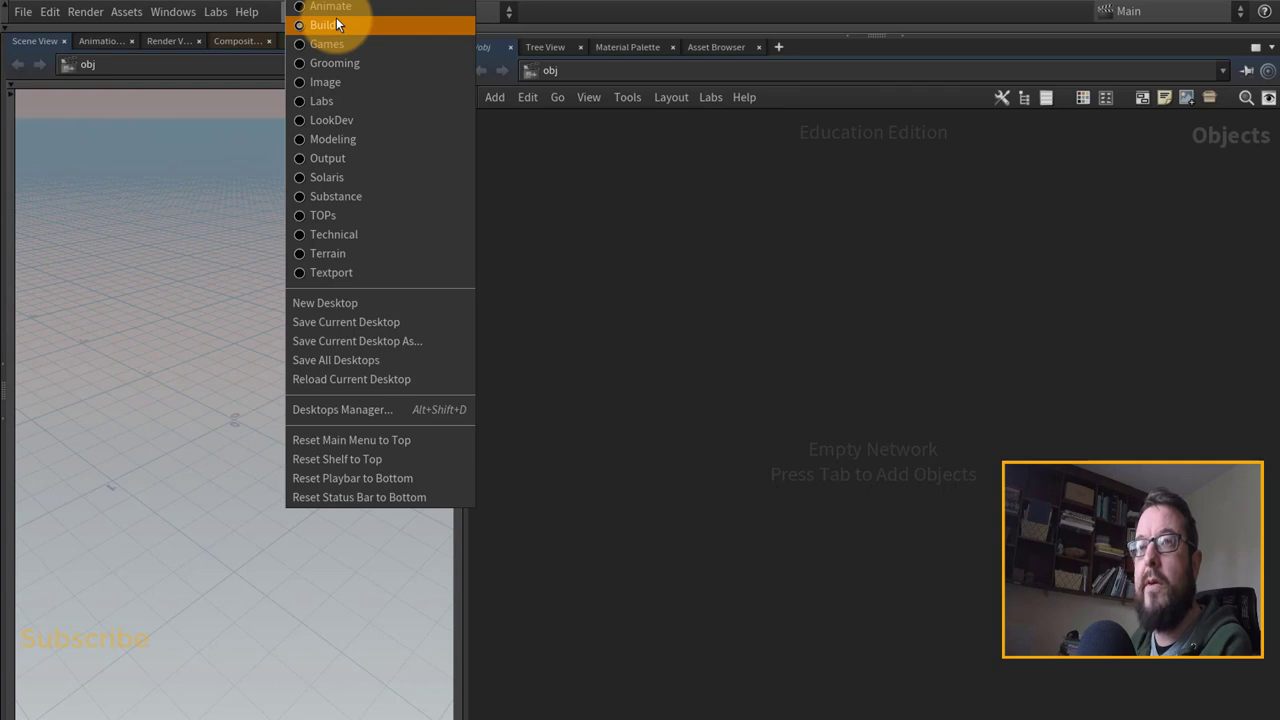
mouse_move(605, 14)
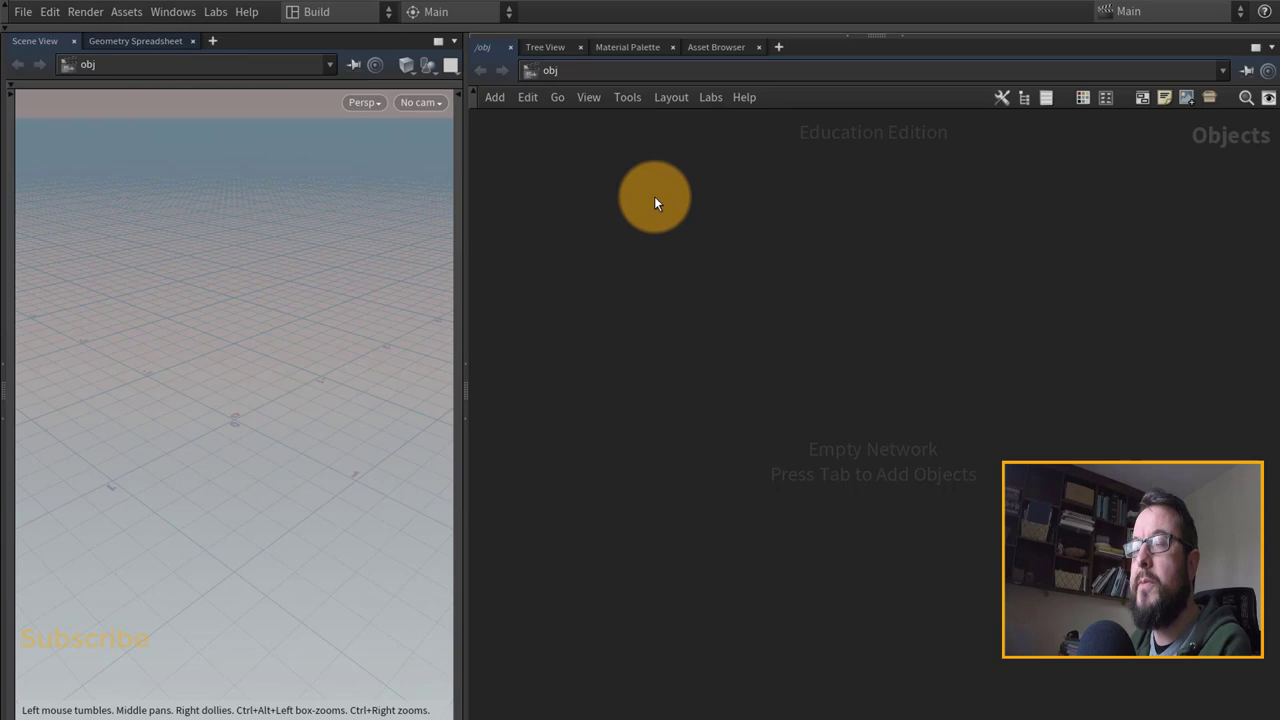
Close the extra side panels, including the Asset Browser, beside the network view
left_click(552, 47)
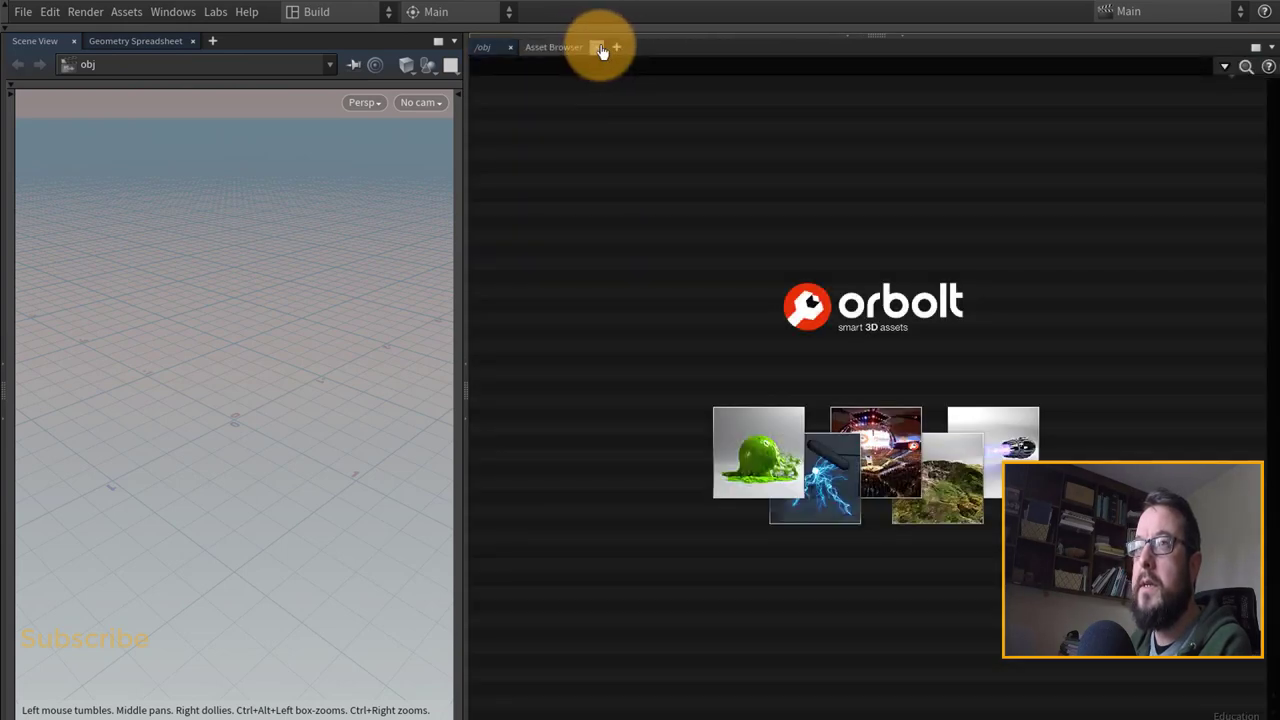
left_click(598, 47)
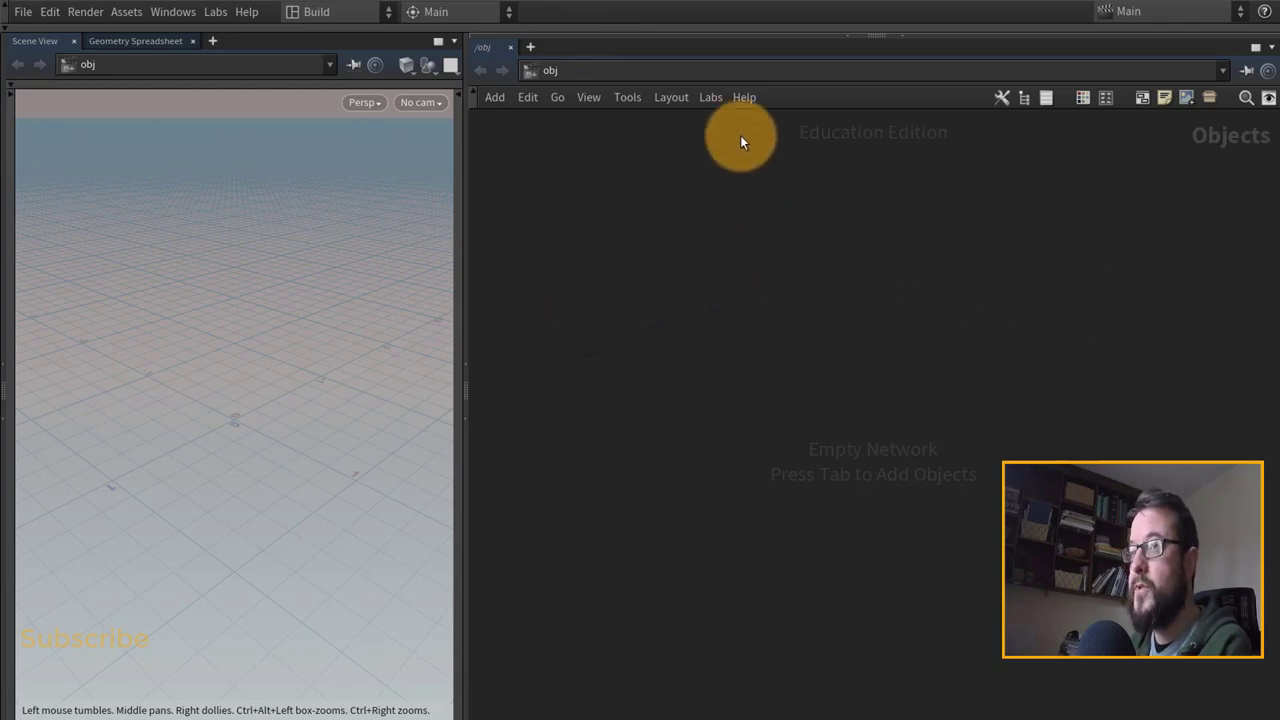
mouse_move(1172, 228)
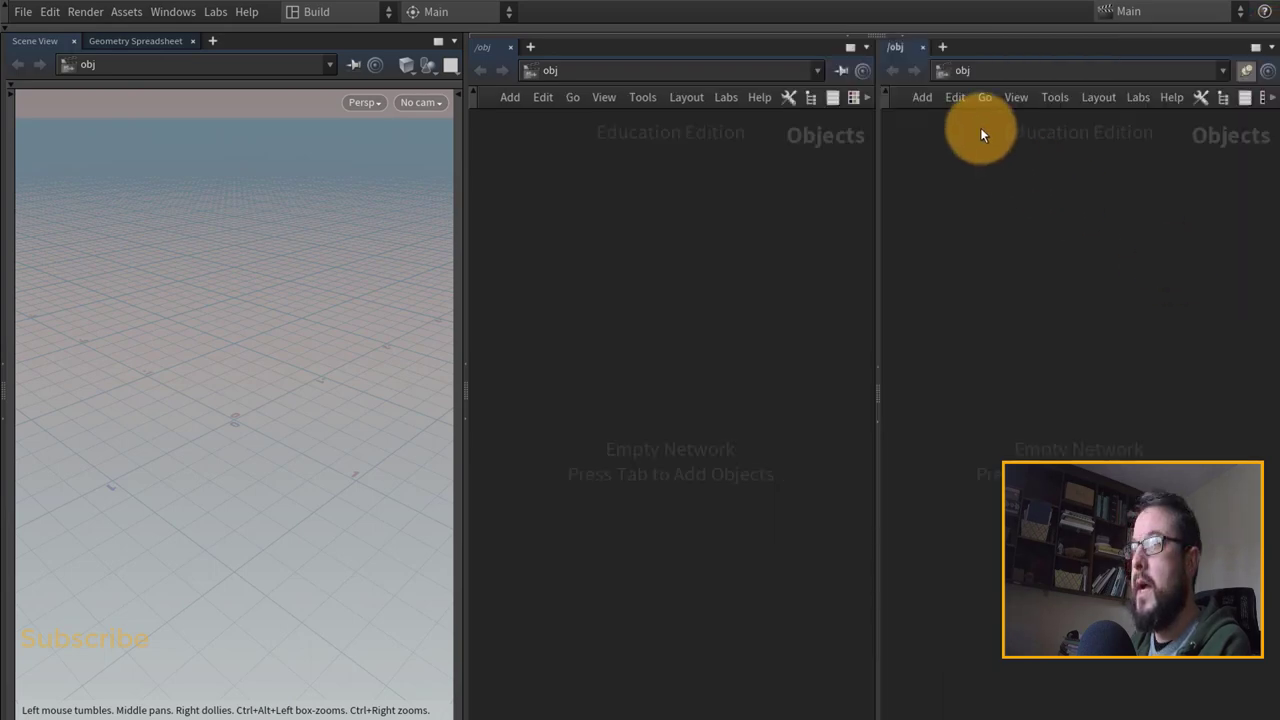
mouse_move(1048, 276)
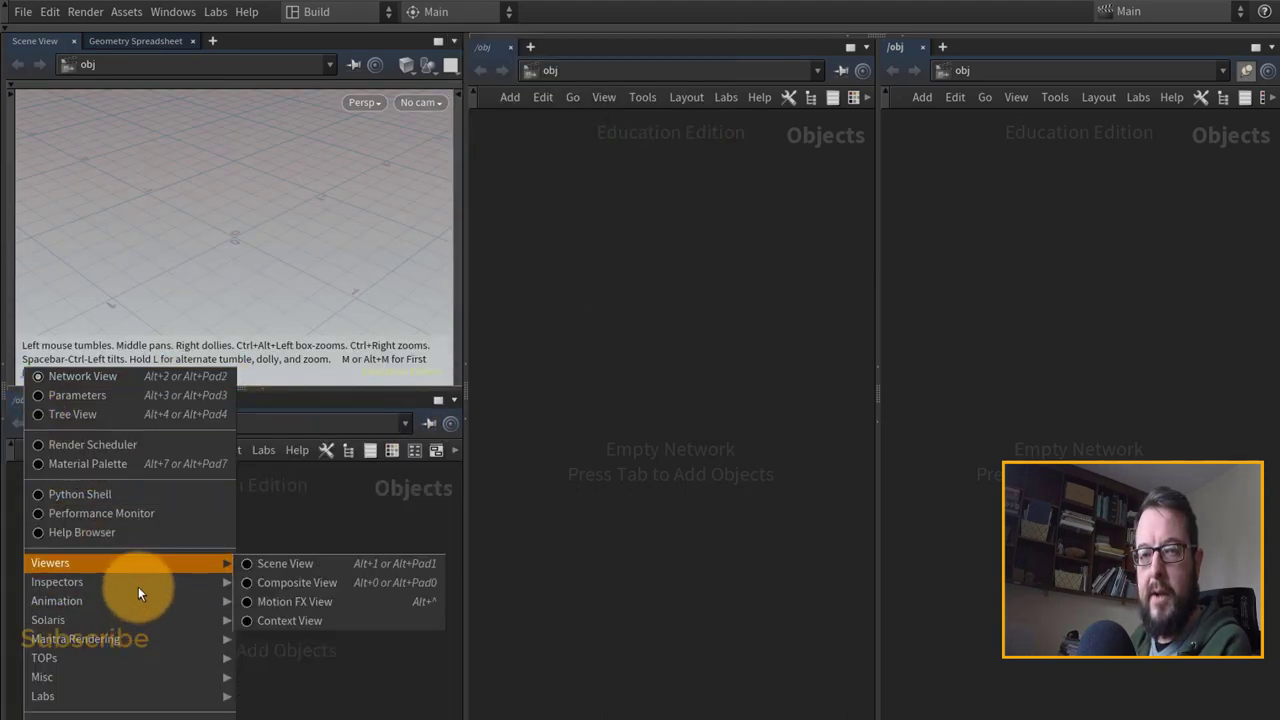
mouse_move(316, 610)
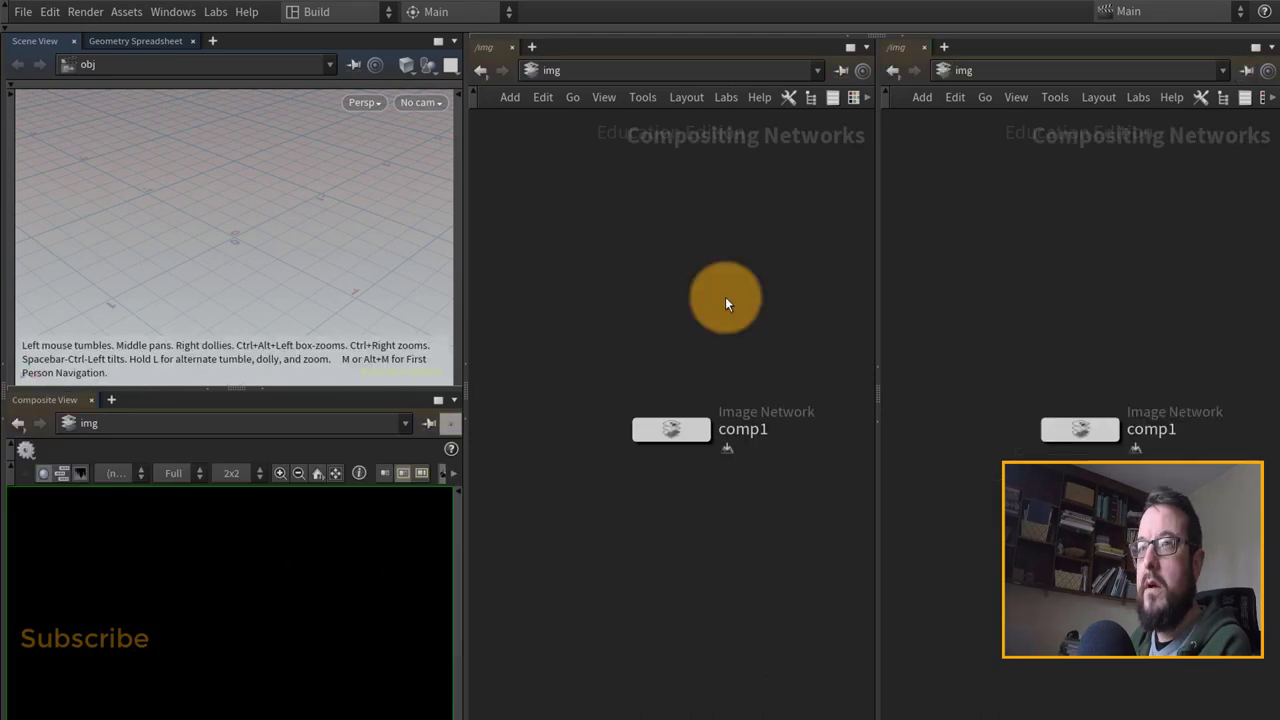
Drag a pane divider to adjust the split between the new panes
left_click_drag(727, 298, 681, 328)
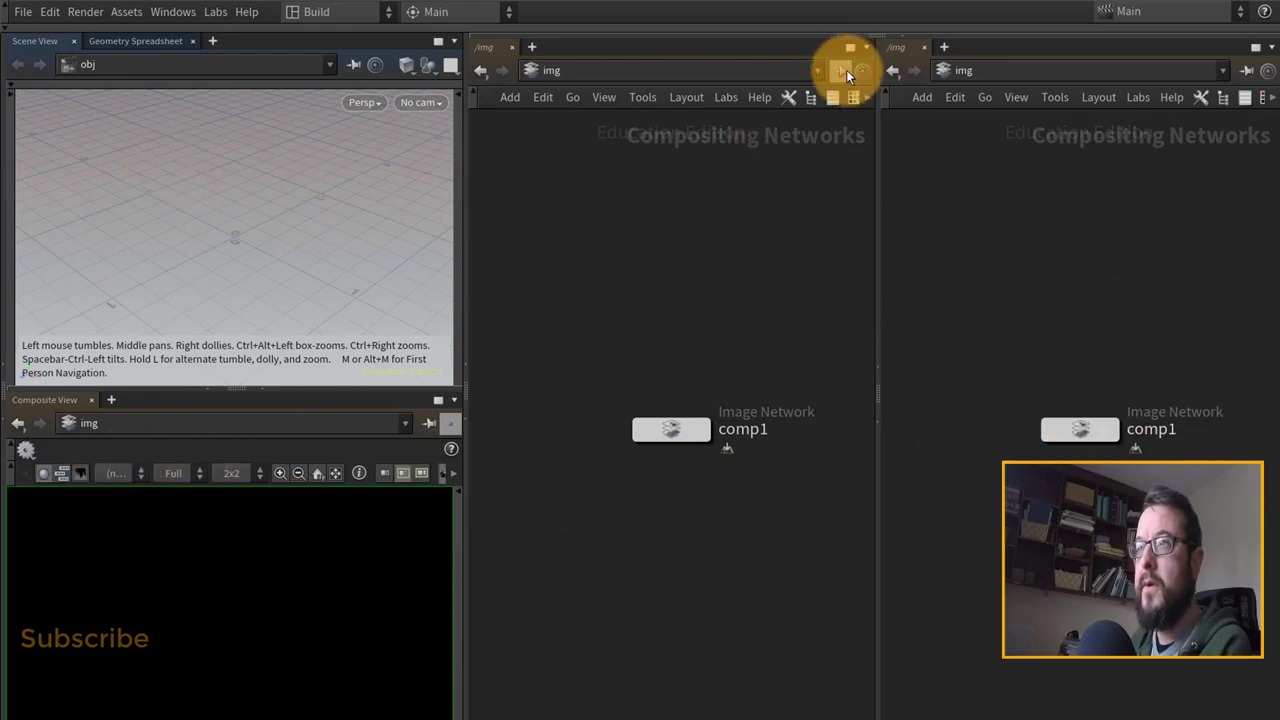
Put the first network editor and the scene view in link group 1
left_click(843, 70)
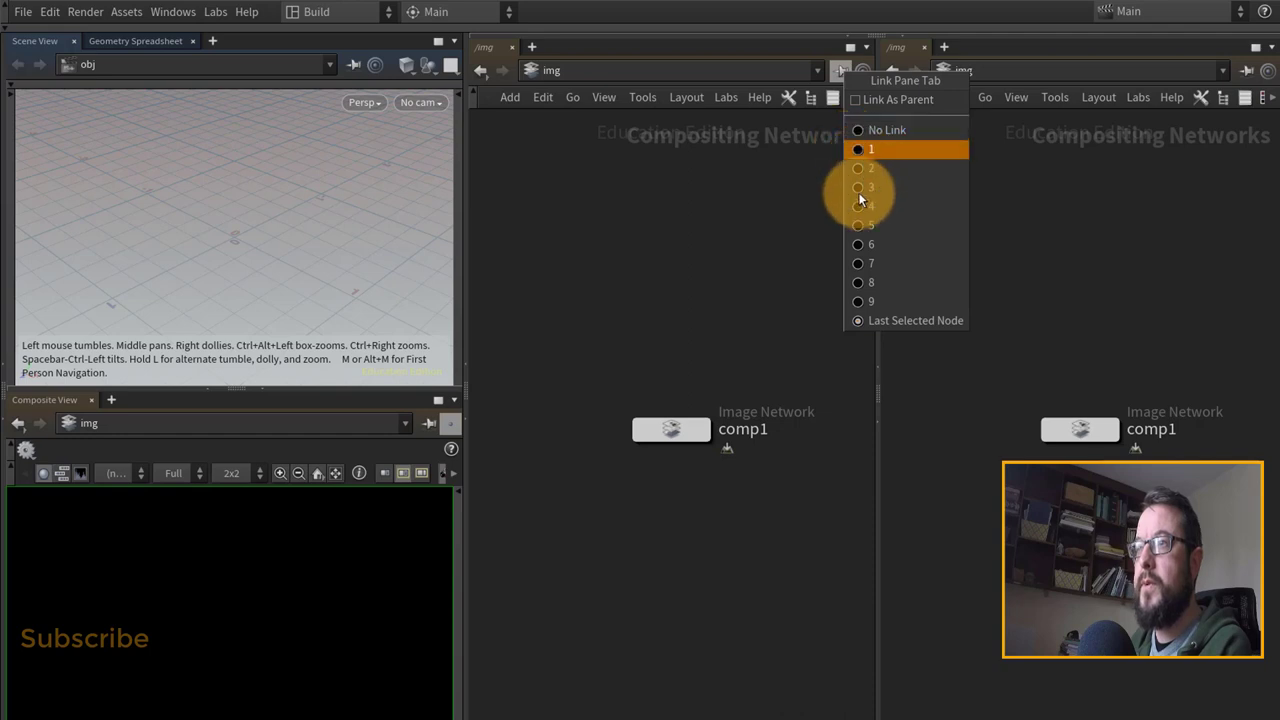
left_click(856, 148)
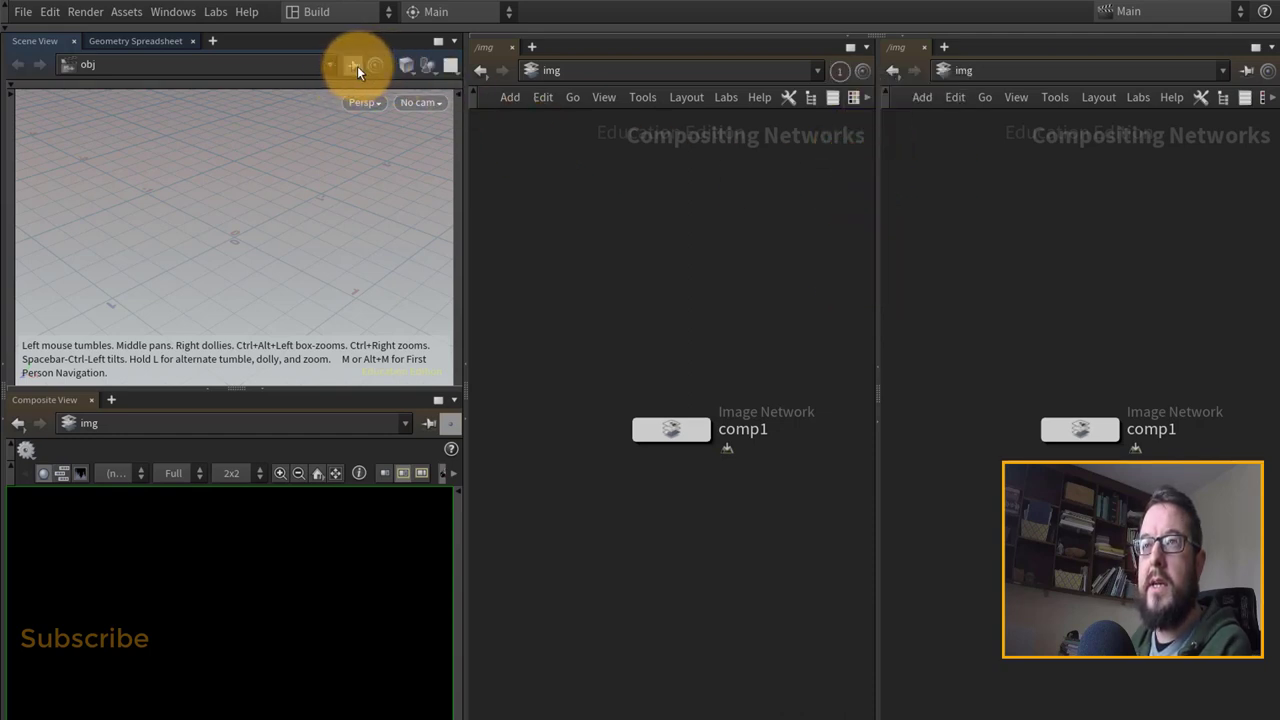
left_click(352, 64)
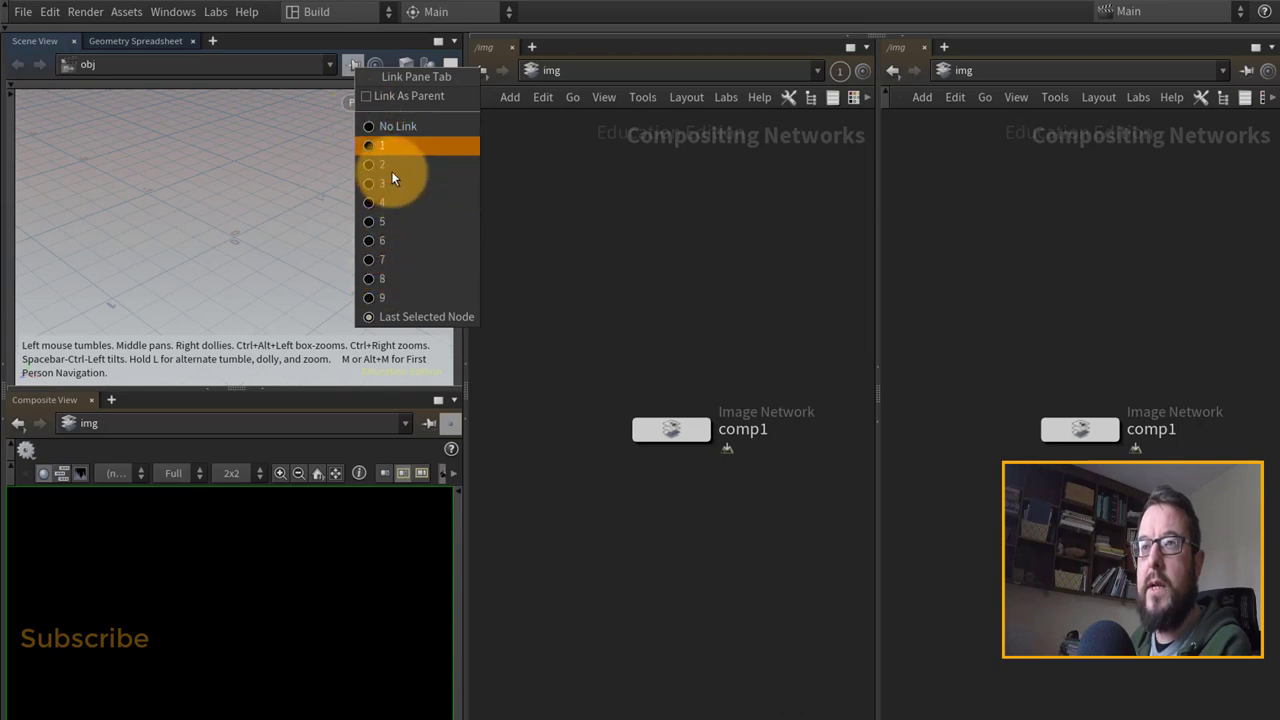
left_click(384, 145)
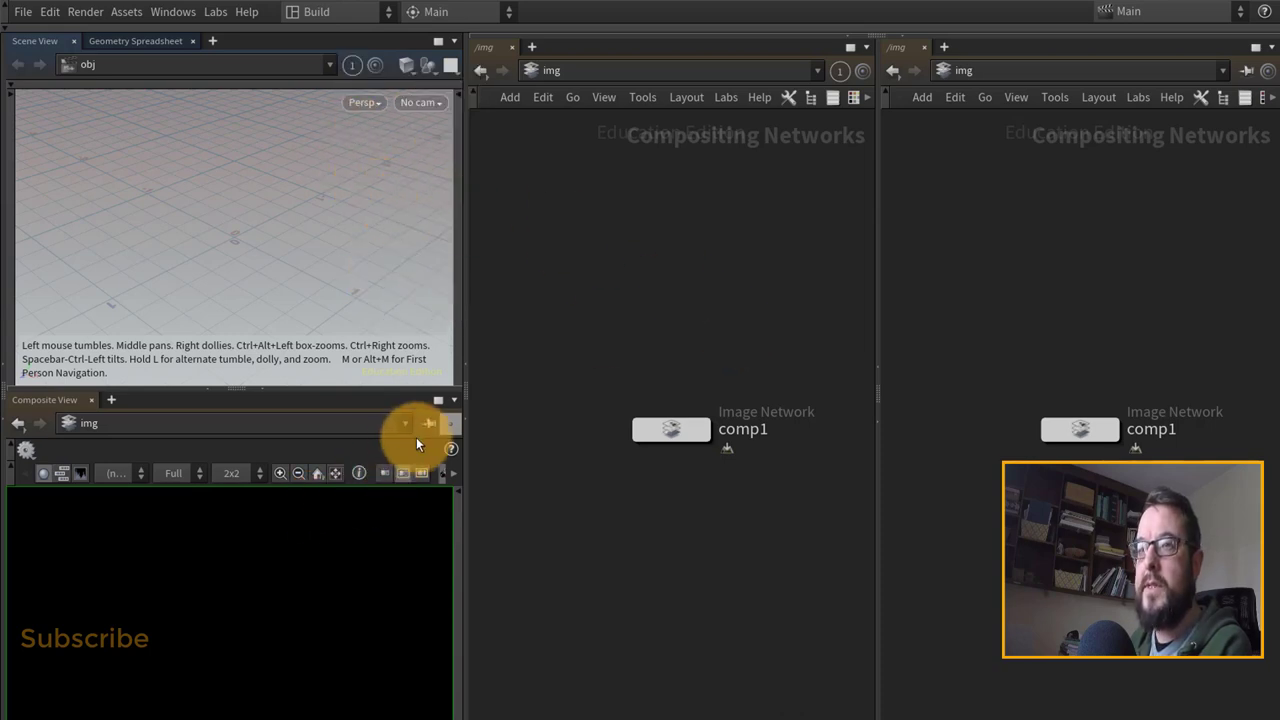
Put the composite view and the second network editor in link group 2
left_click(429, 423)
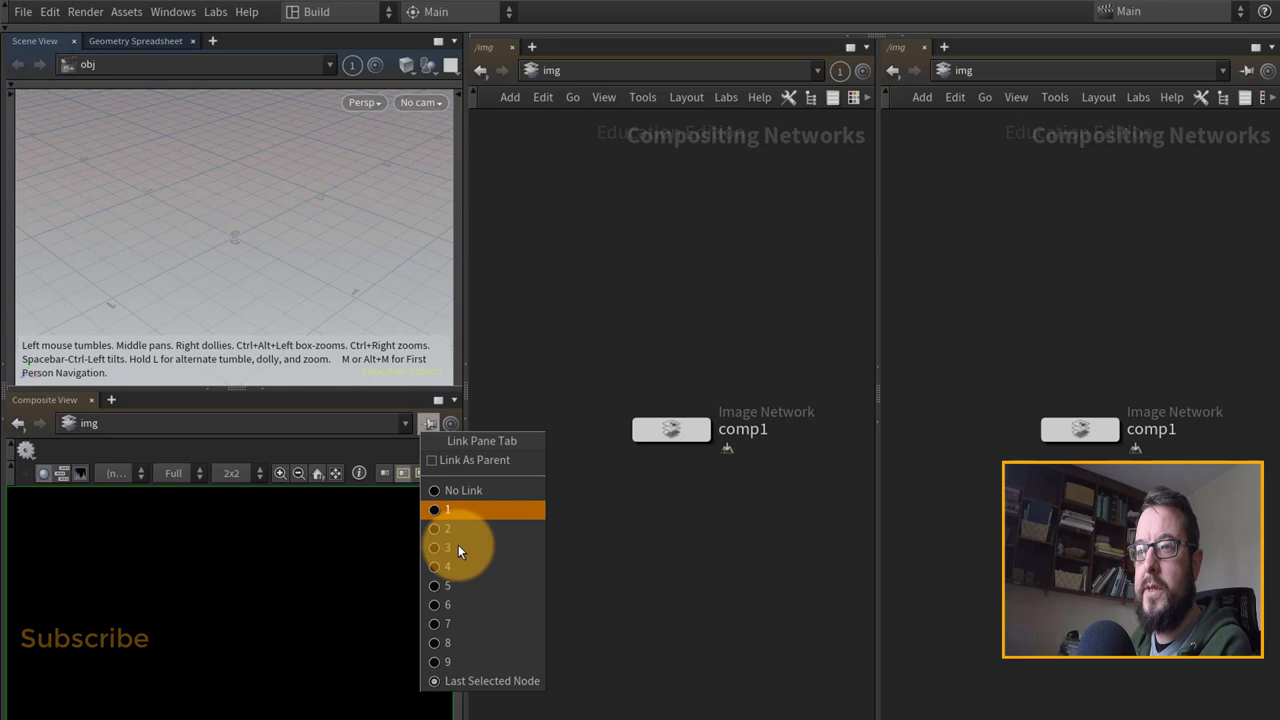
left_click(449, 528)
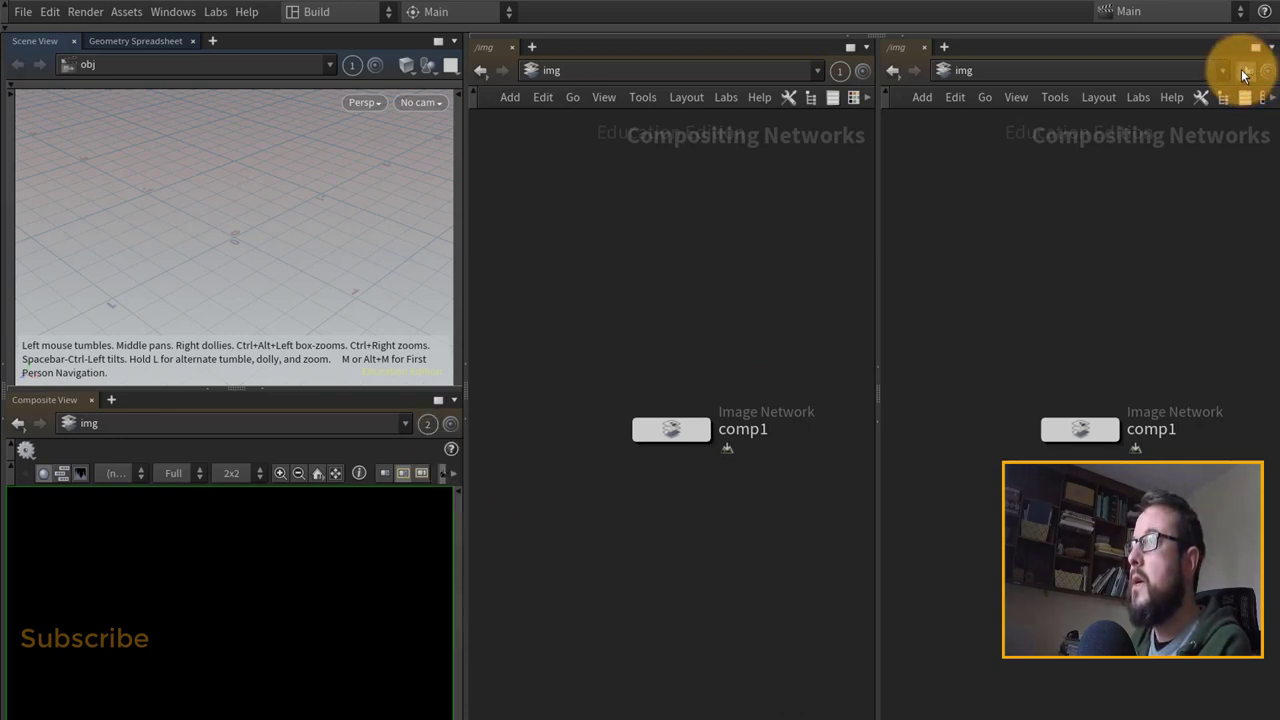
left_click(1240, 70)
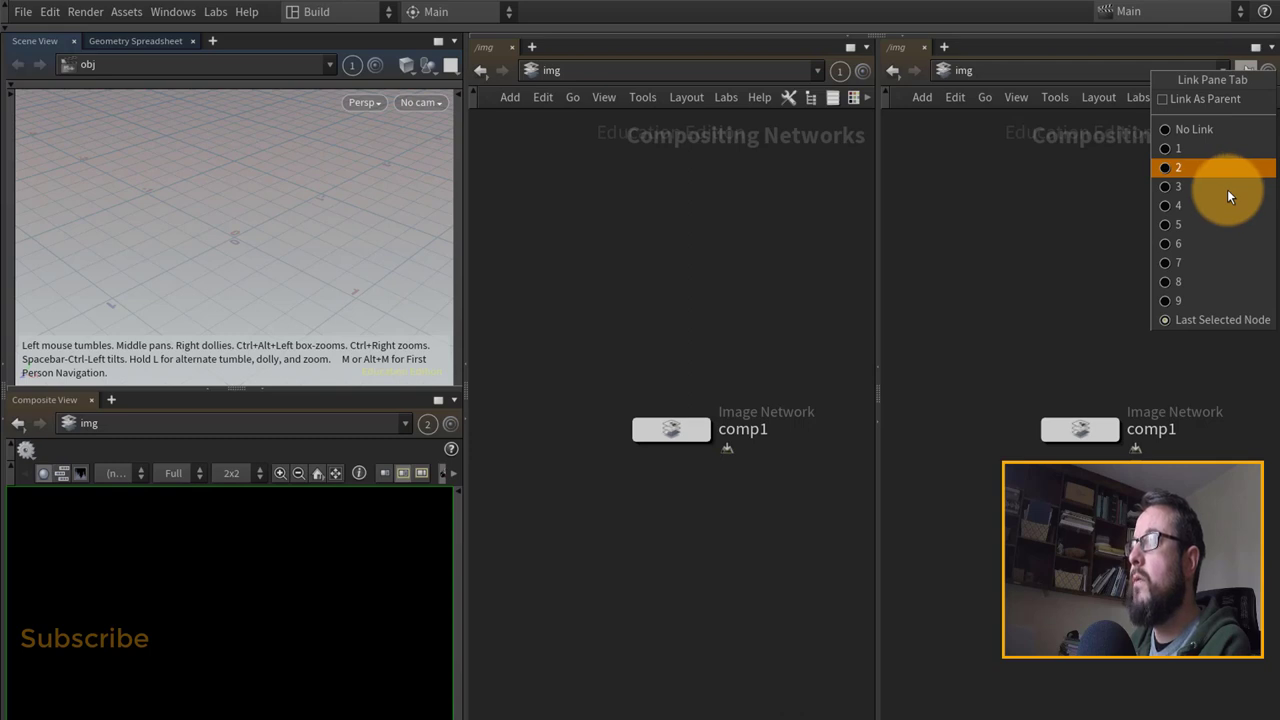
left_click(1177, 167)
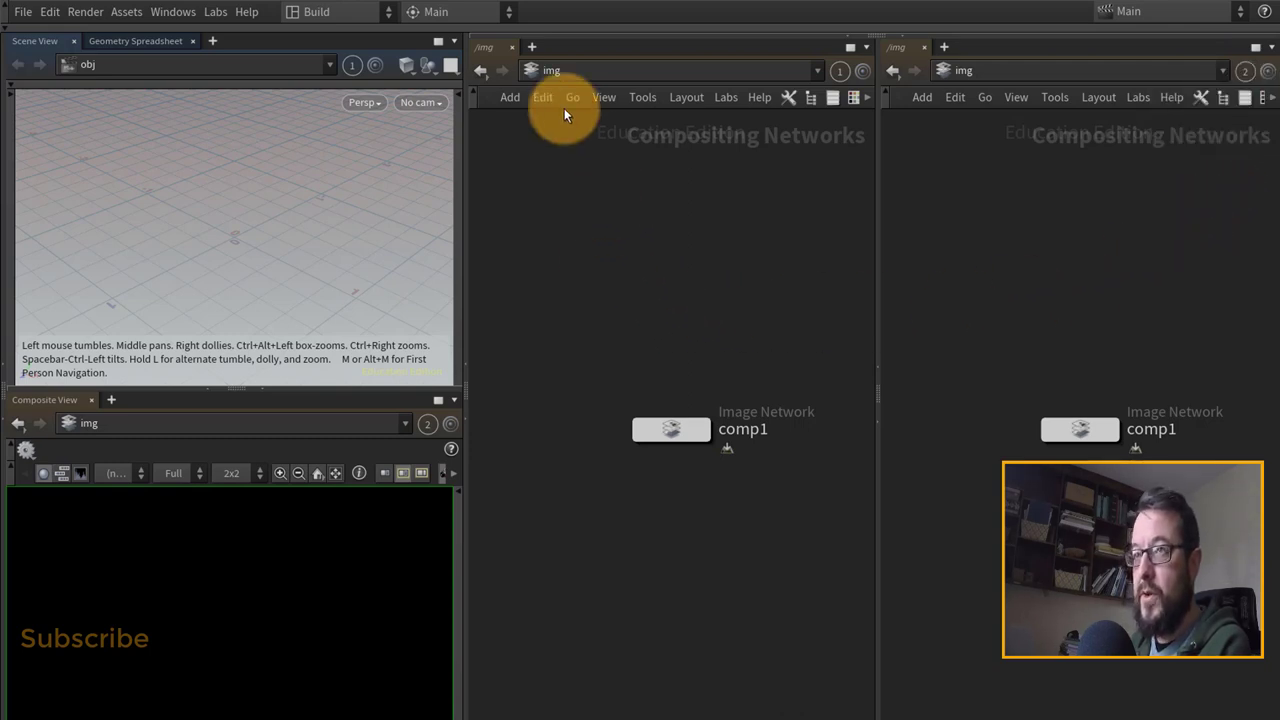
Add a Grid object in the obj network and show obj in the second editor
left_click(573, 97)
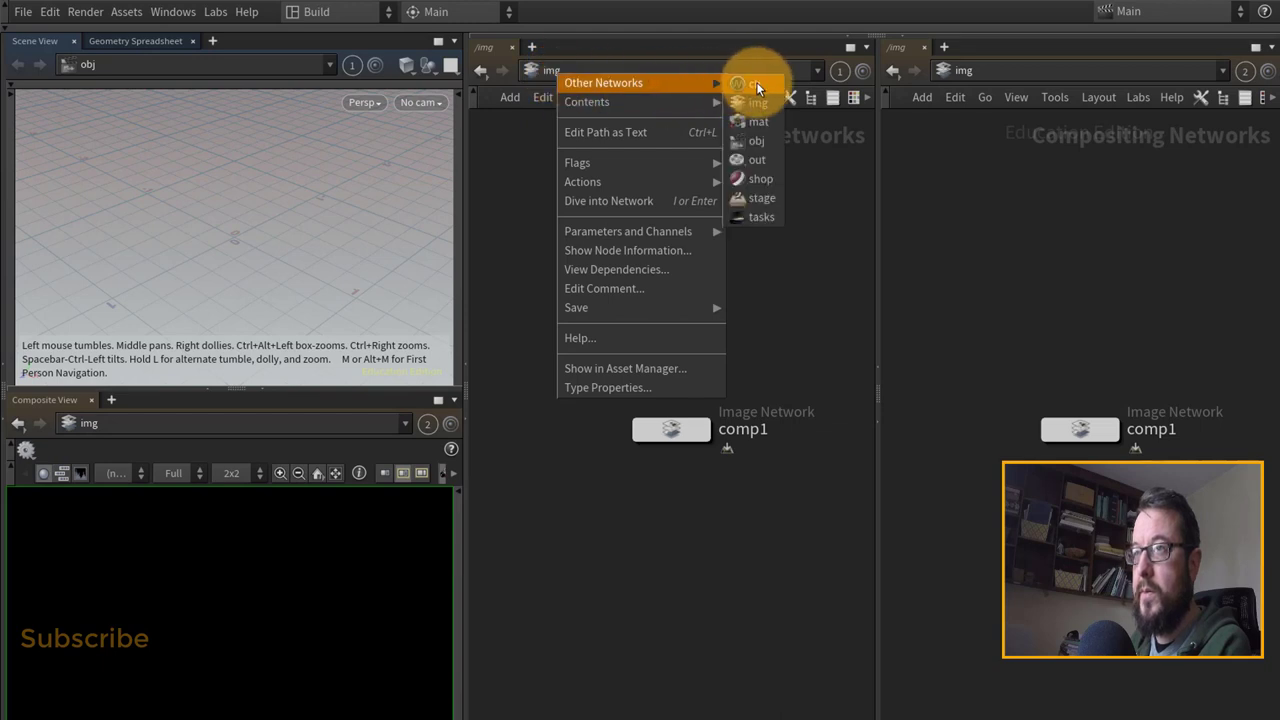
left_click(758, 140)
type("gr")
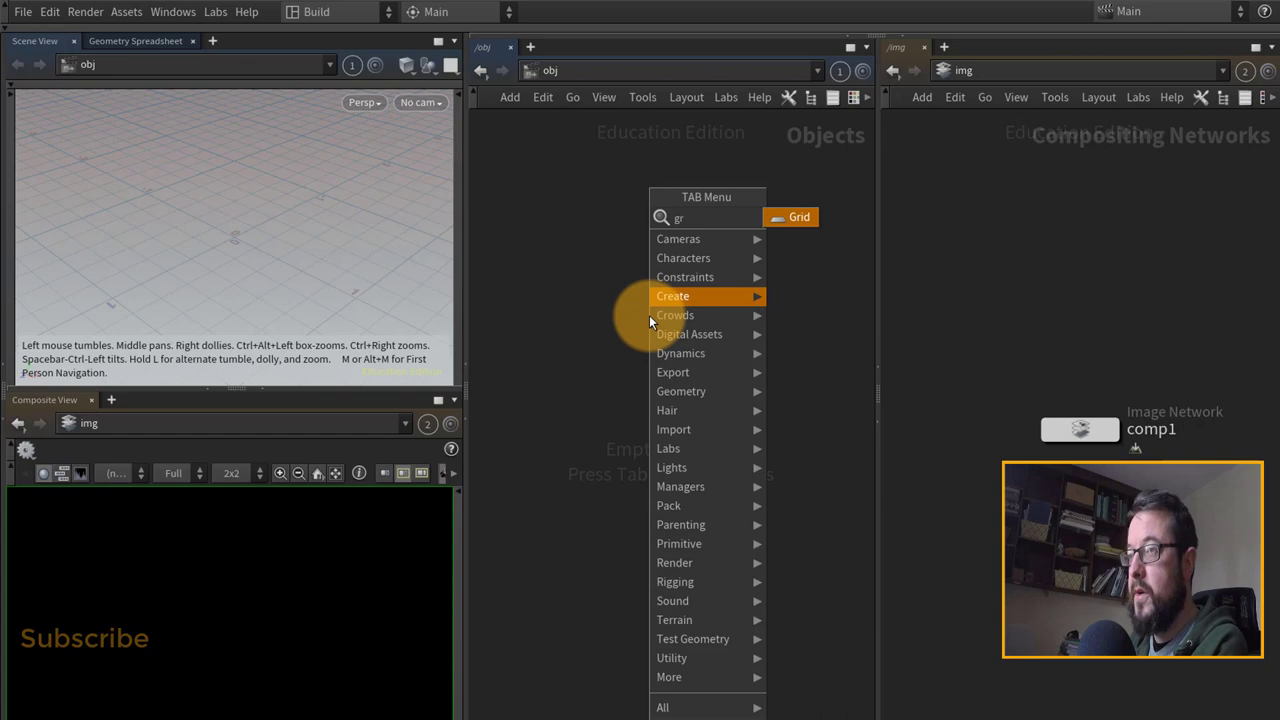
left_click(790, 217)
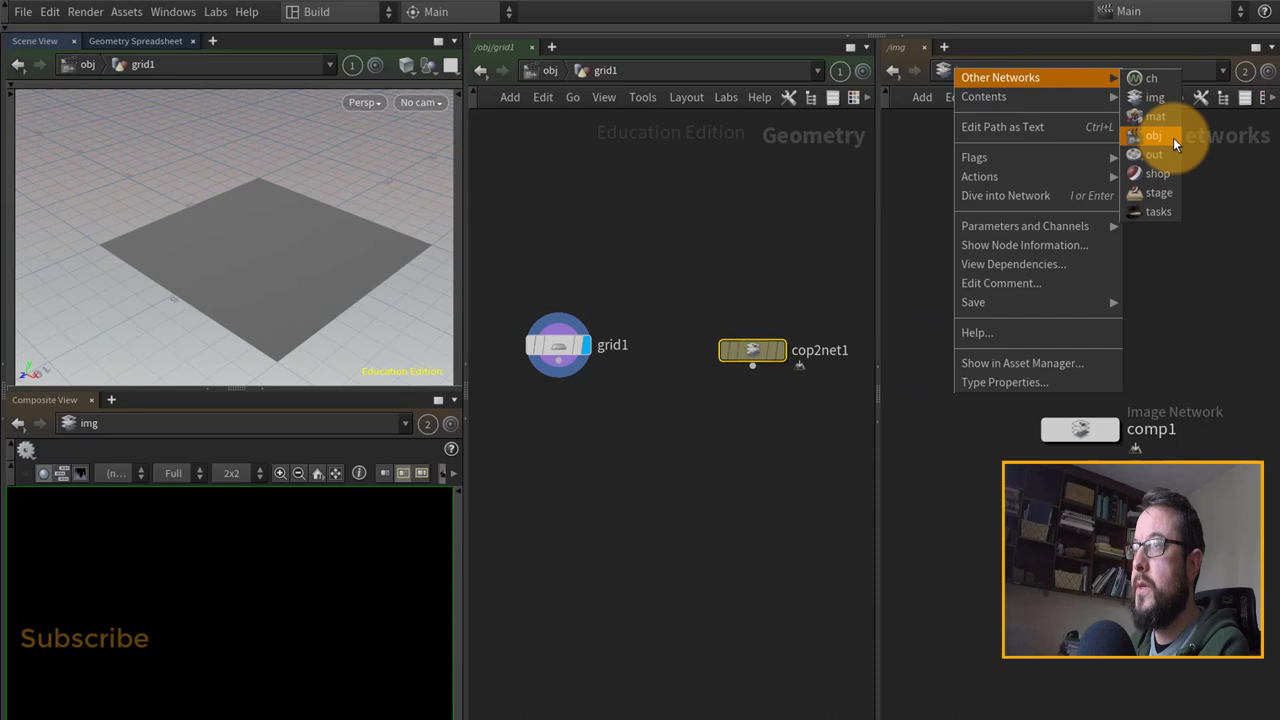
left_click(1154, 135)
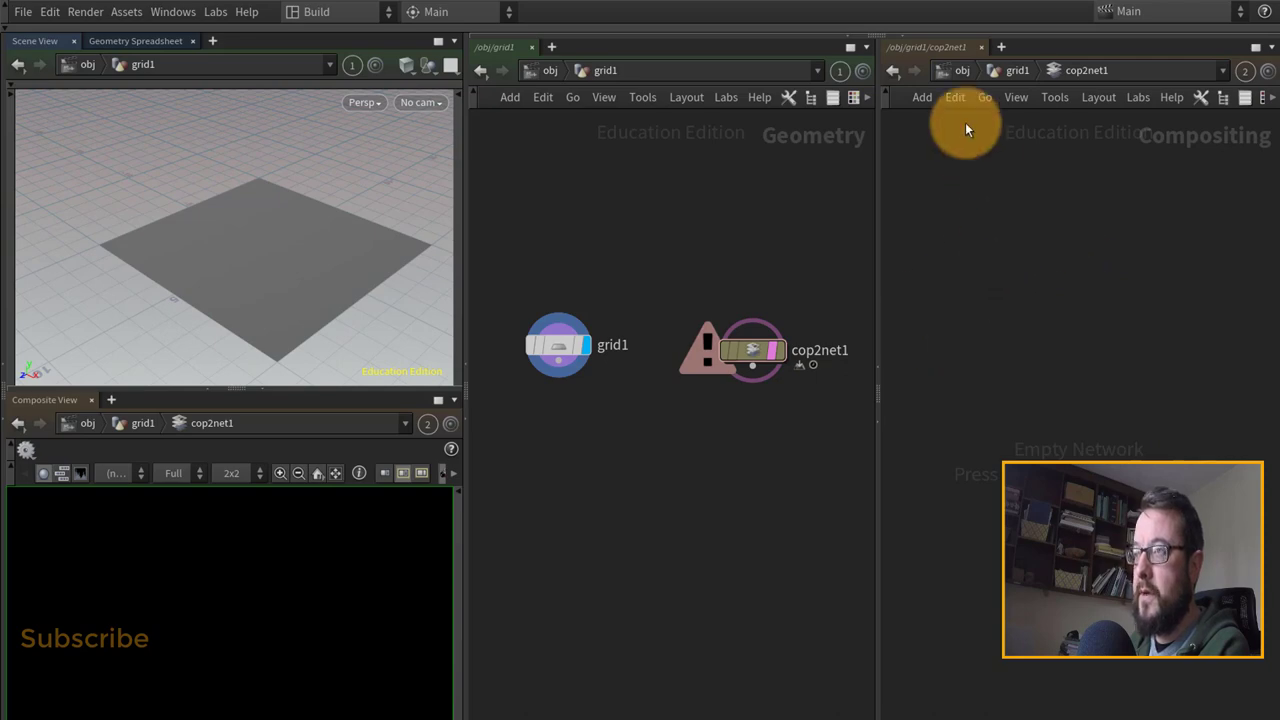
mouse_move(961, 342)
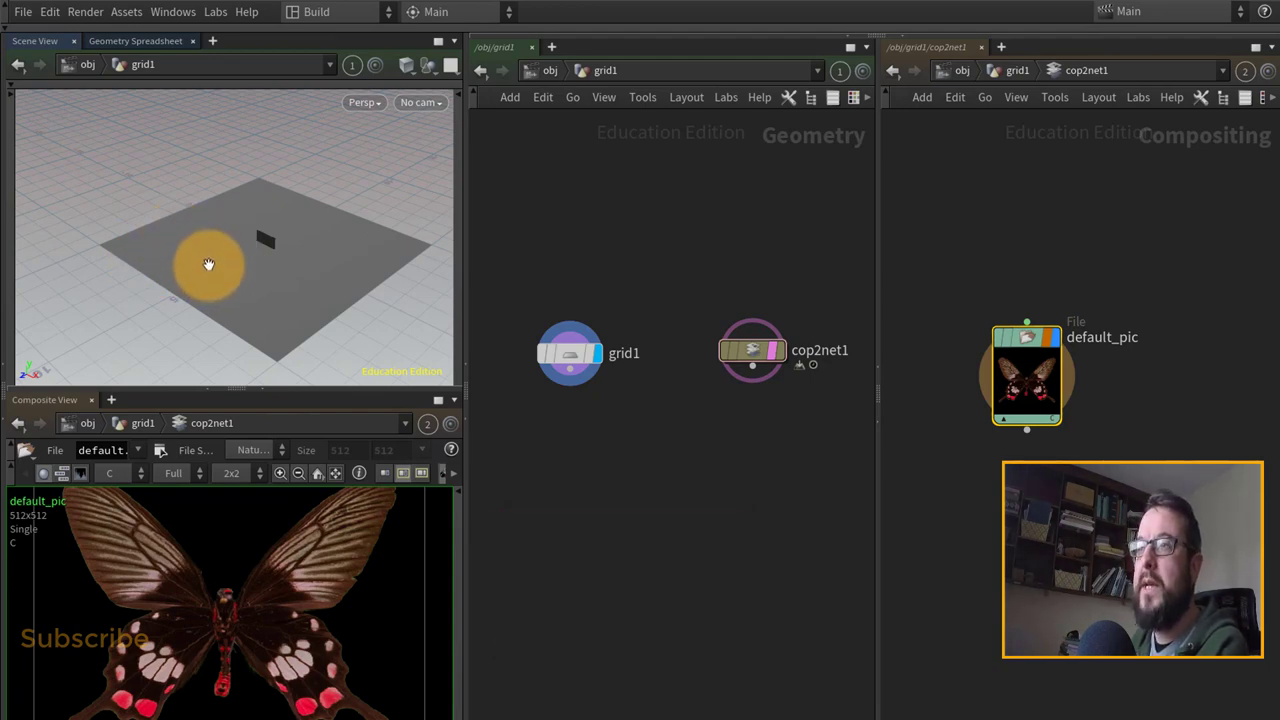
mouse_move(213, 261)
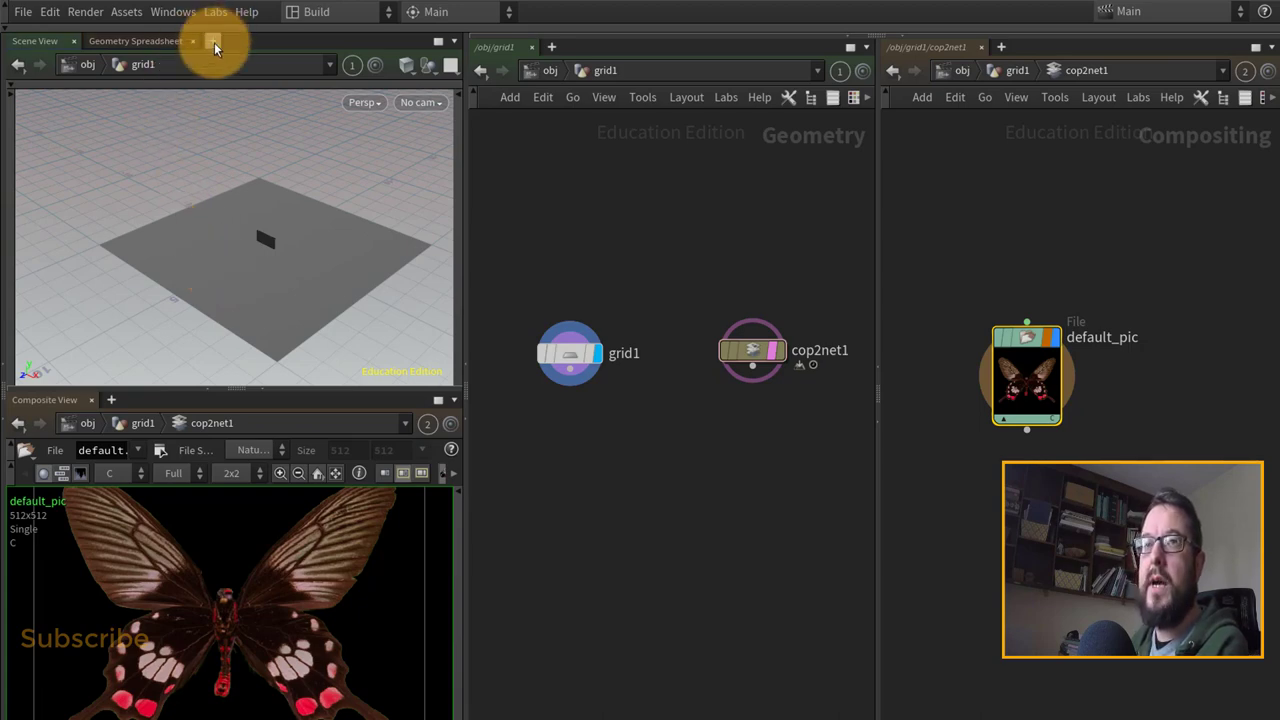
Add a Scene View tab and a /stage network tab linked to group 3
left_click(209, 47)
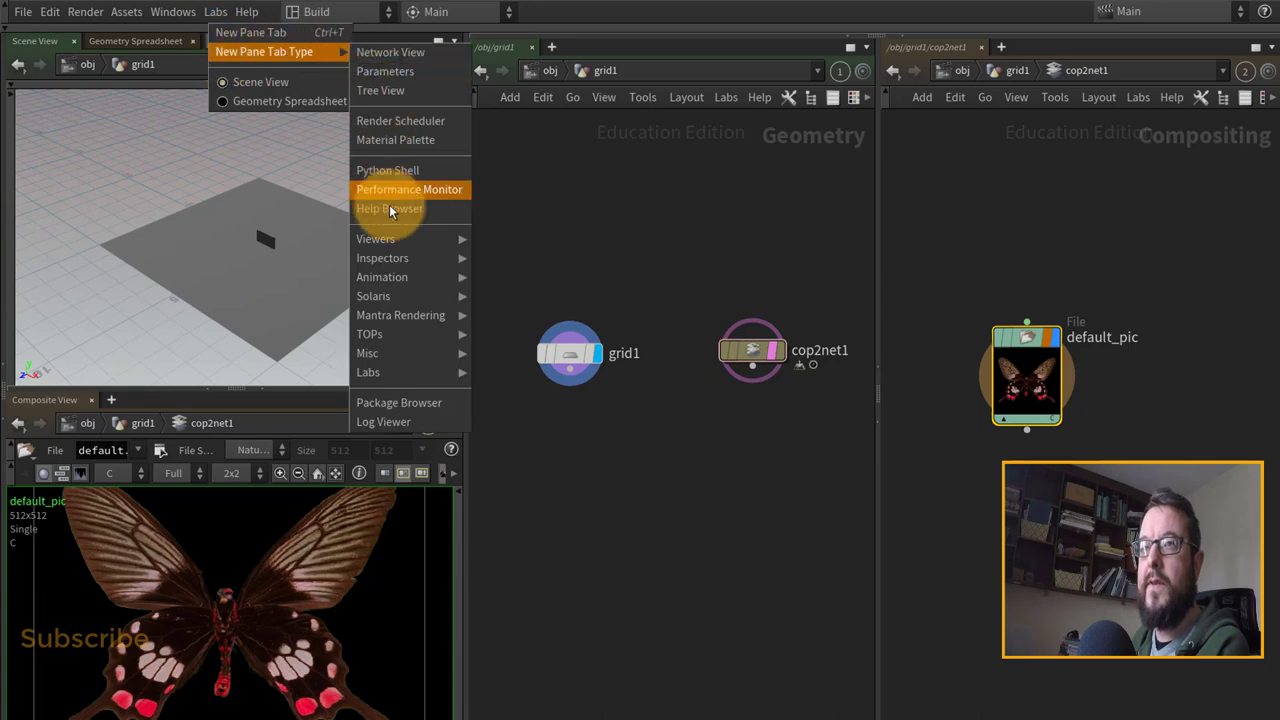
left_click(263, 82)
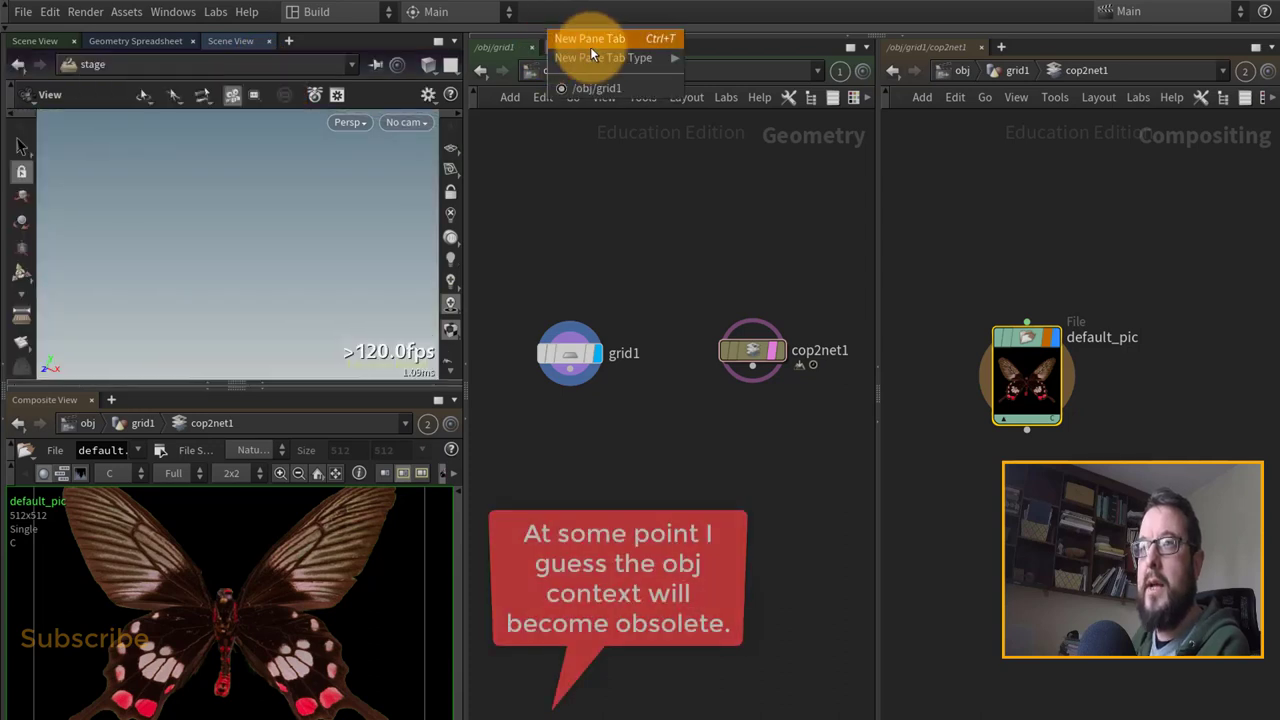
left_click(590, 39)
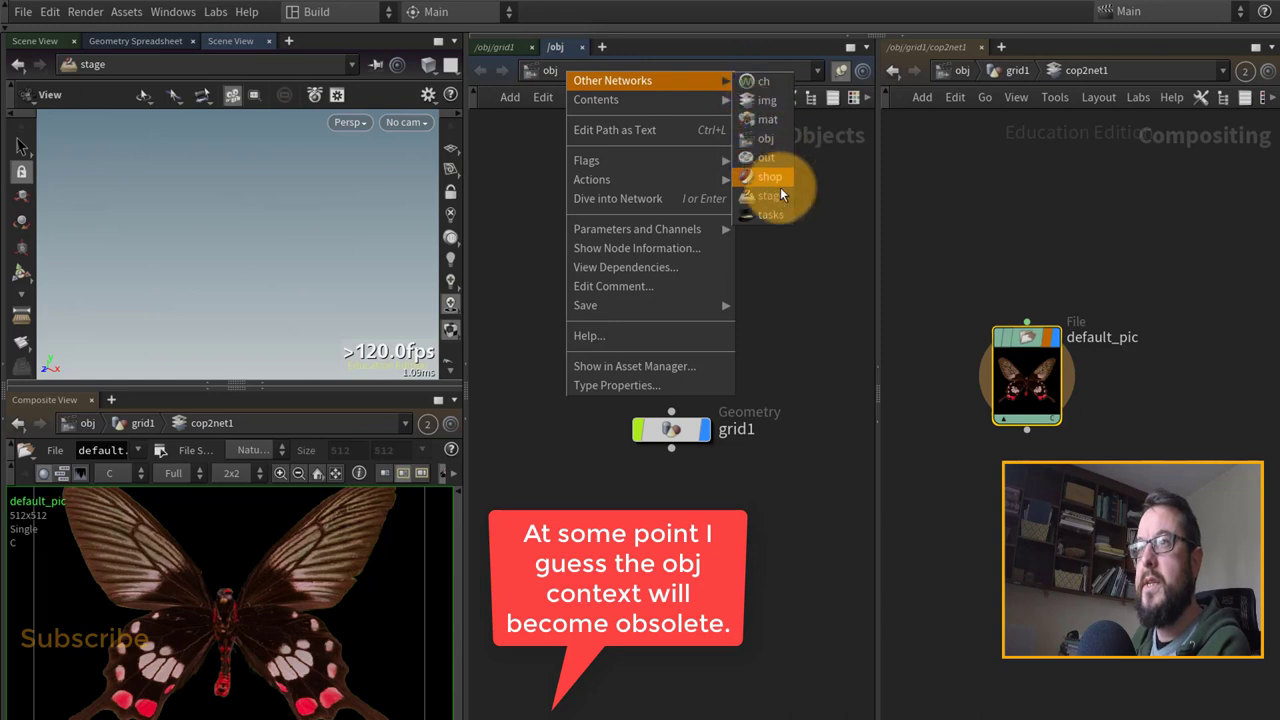
left_click(770, 195)
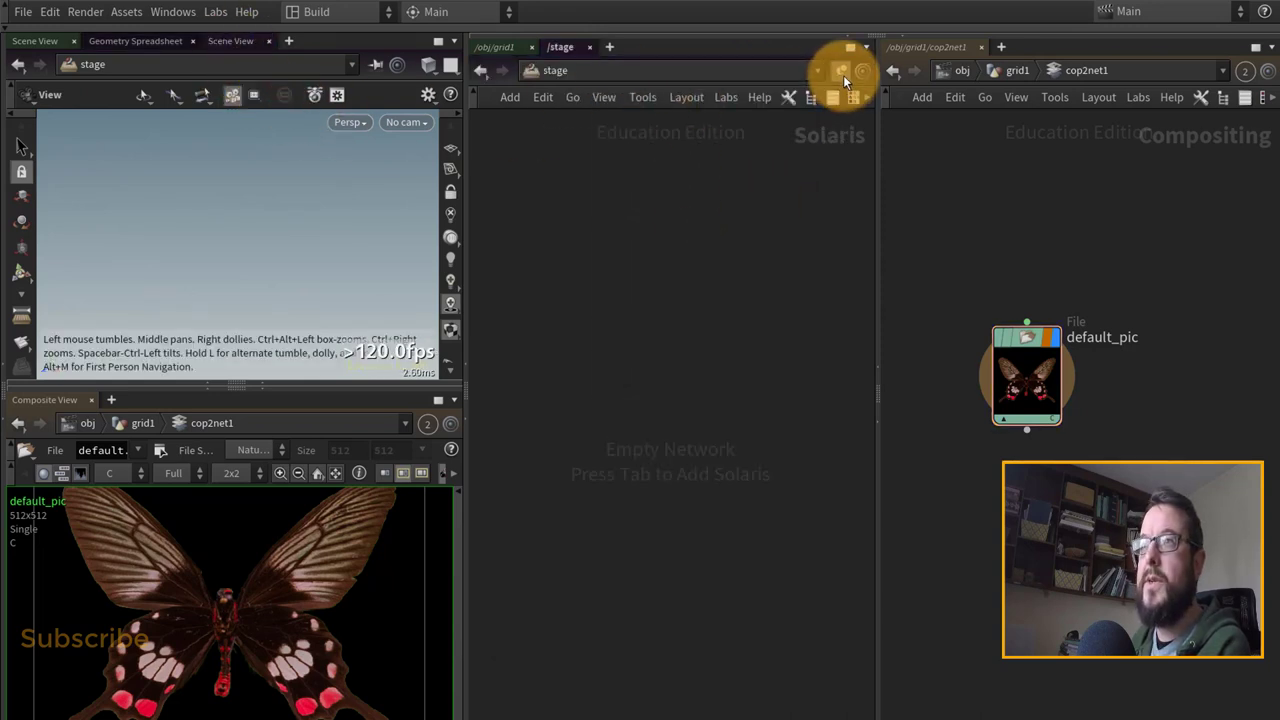
left_click(840, 70)
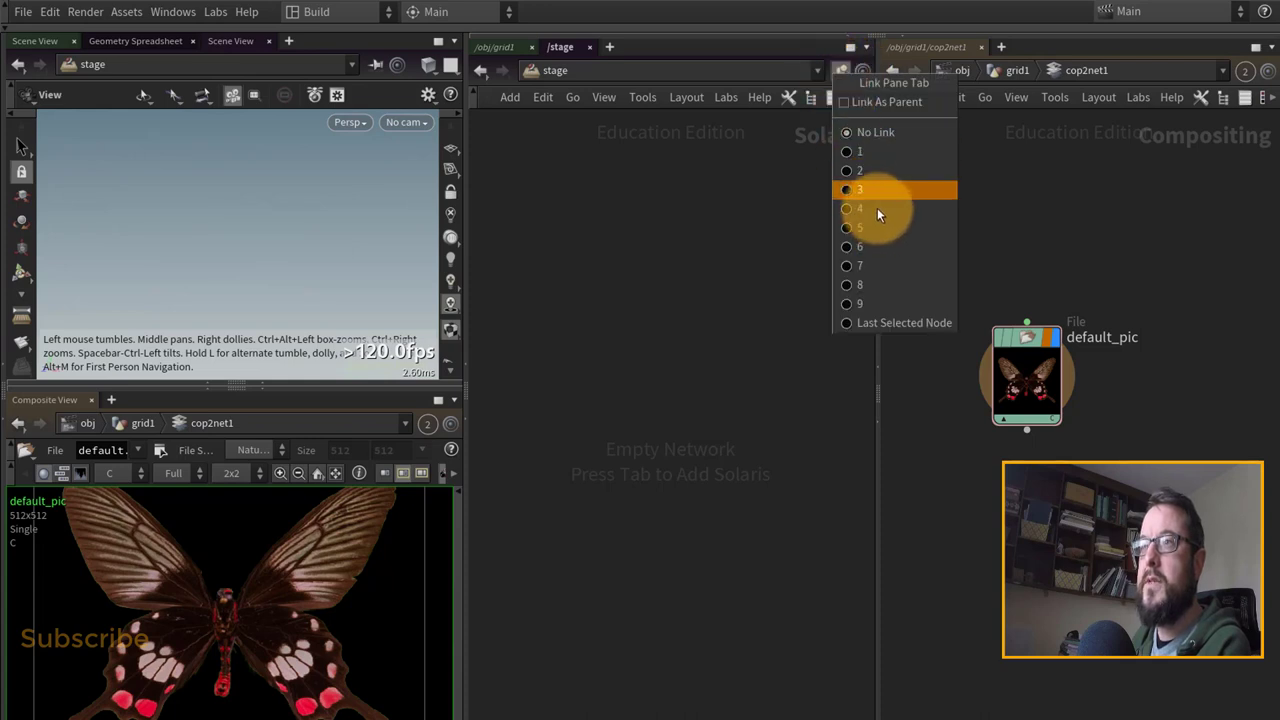
left_click(860, 189)
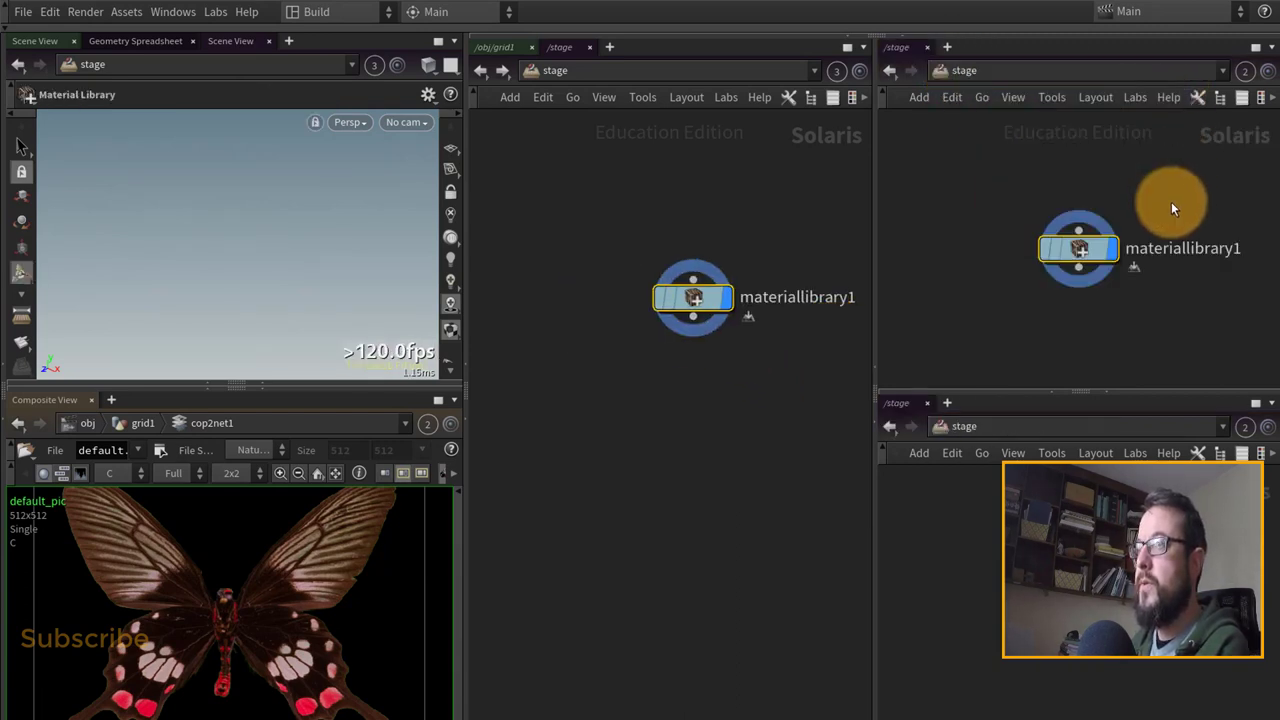
Dive into materiallibrary1, set its pane to link 4, and call up pane history
double_click(1075, 248)
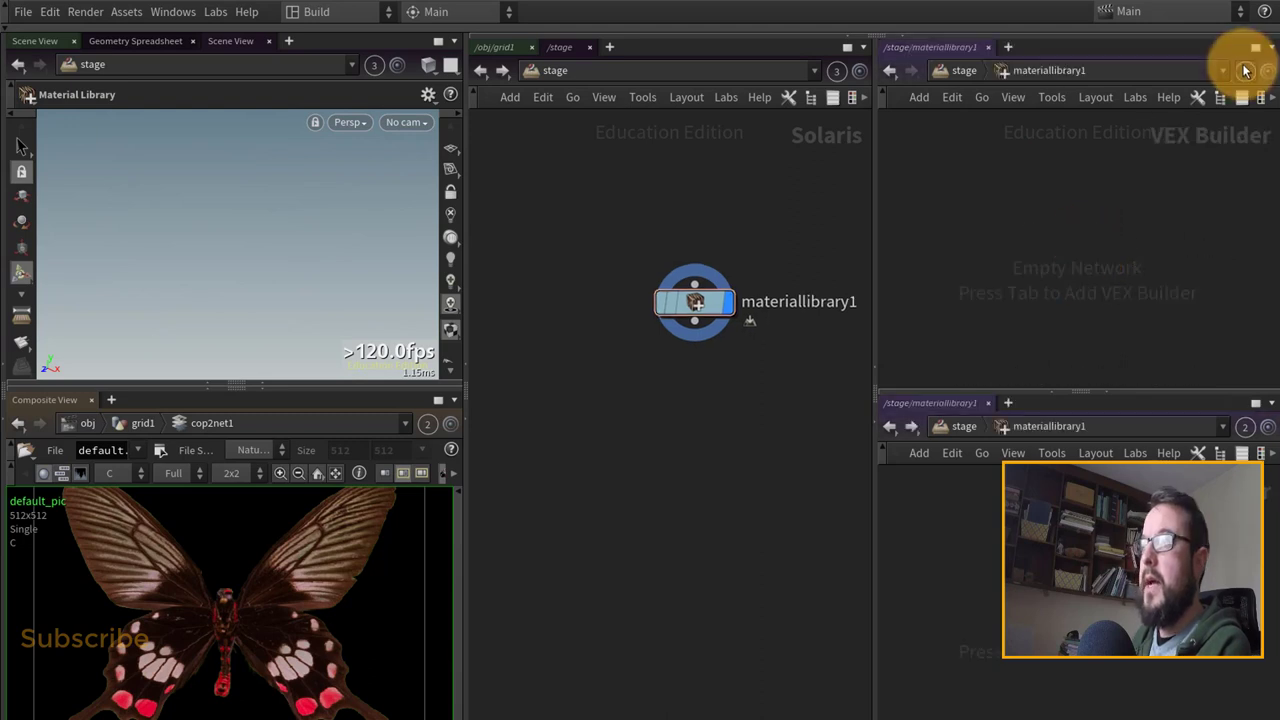
left_click(1245, 70)
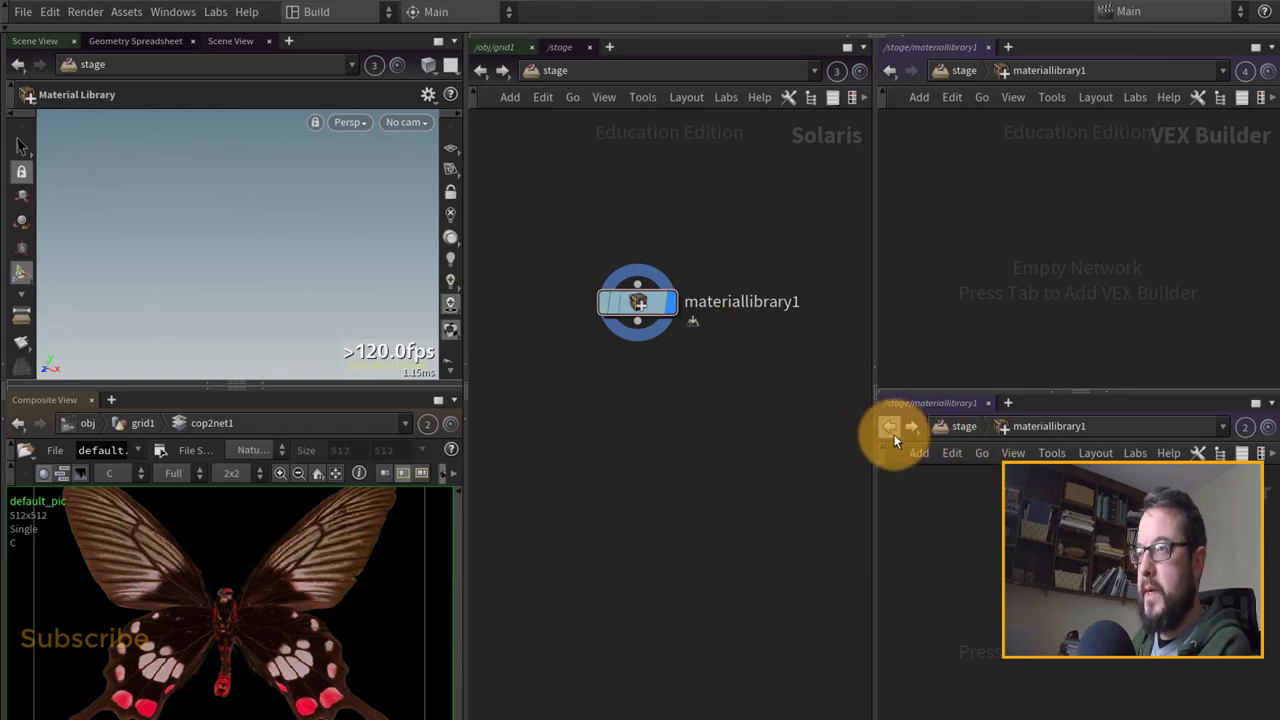
right_click(893, 440)
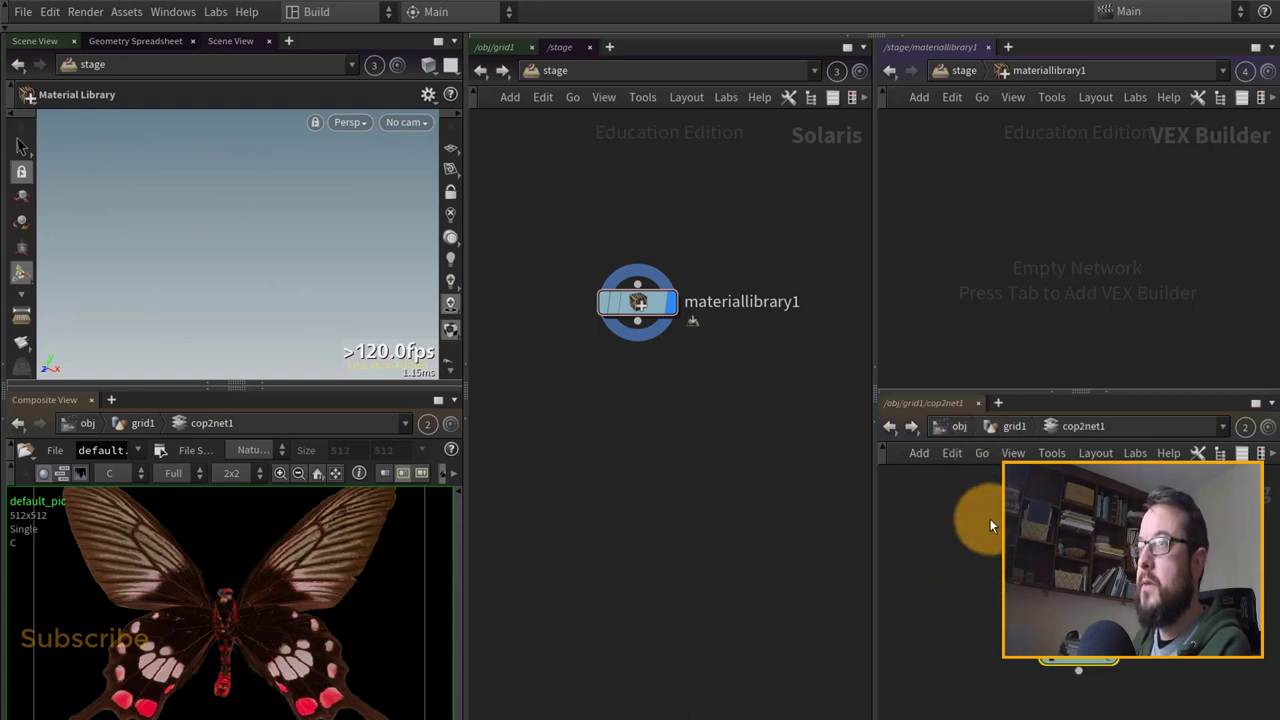
mouse_move(271, 544)
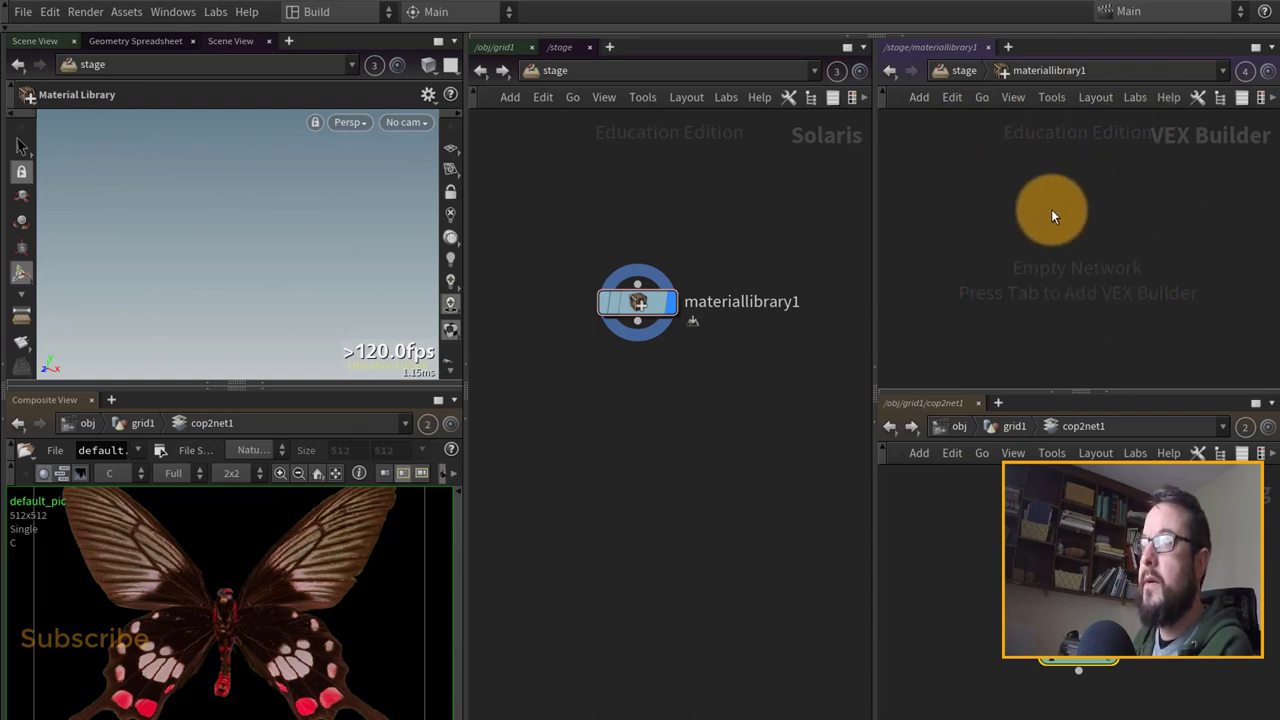
Jump the pane back to /obj/grid1/cop2net1 and switch to the new Scene View
left_click(637, 301)
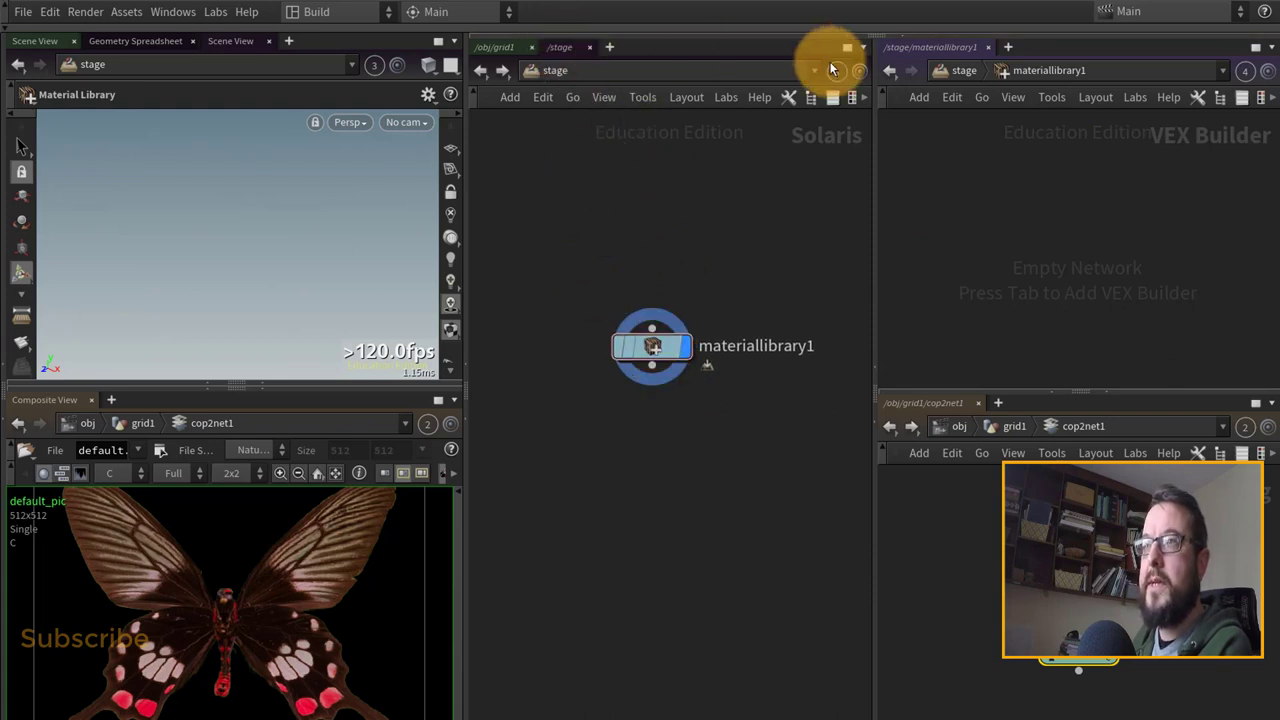
mouse_move(245, 44)
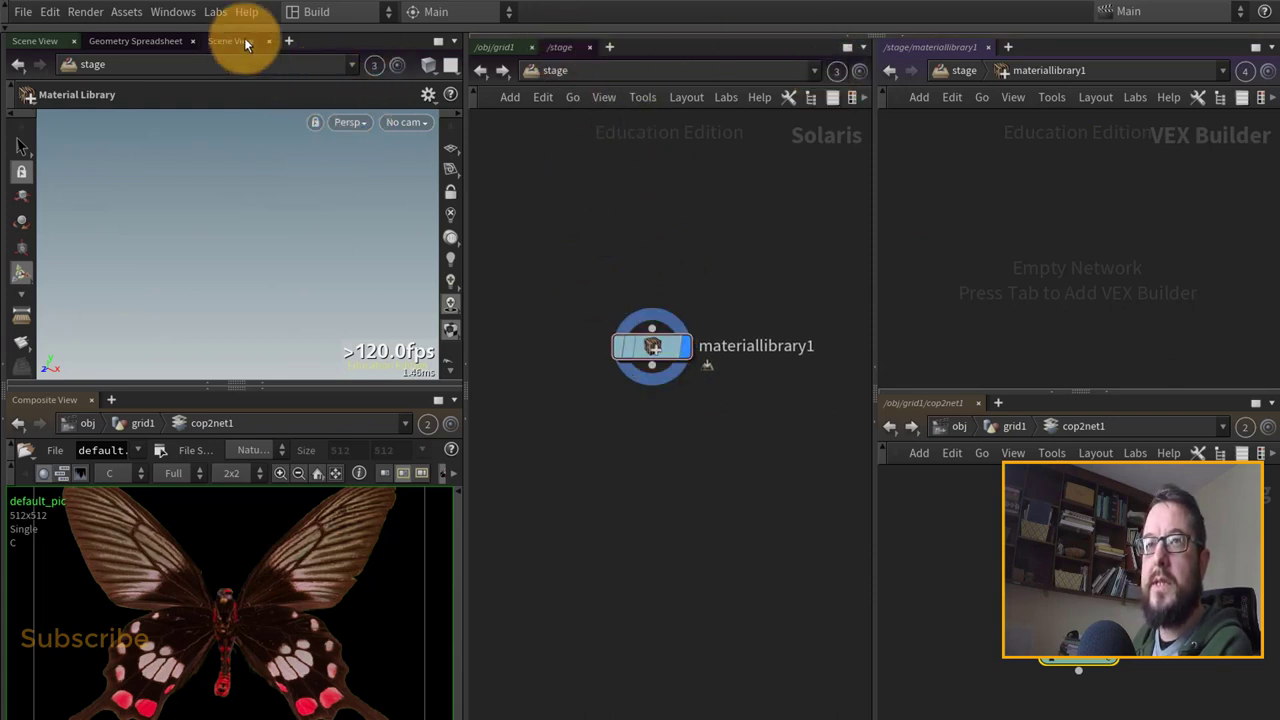
left_click(232, 41)
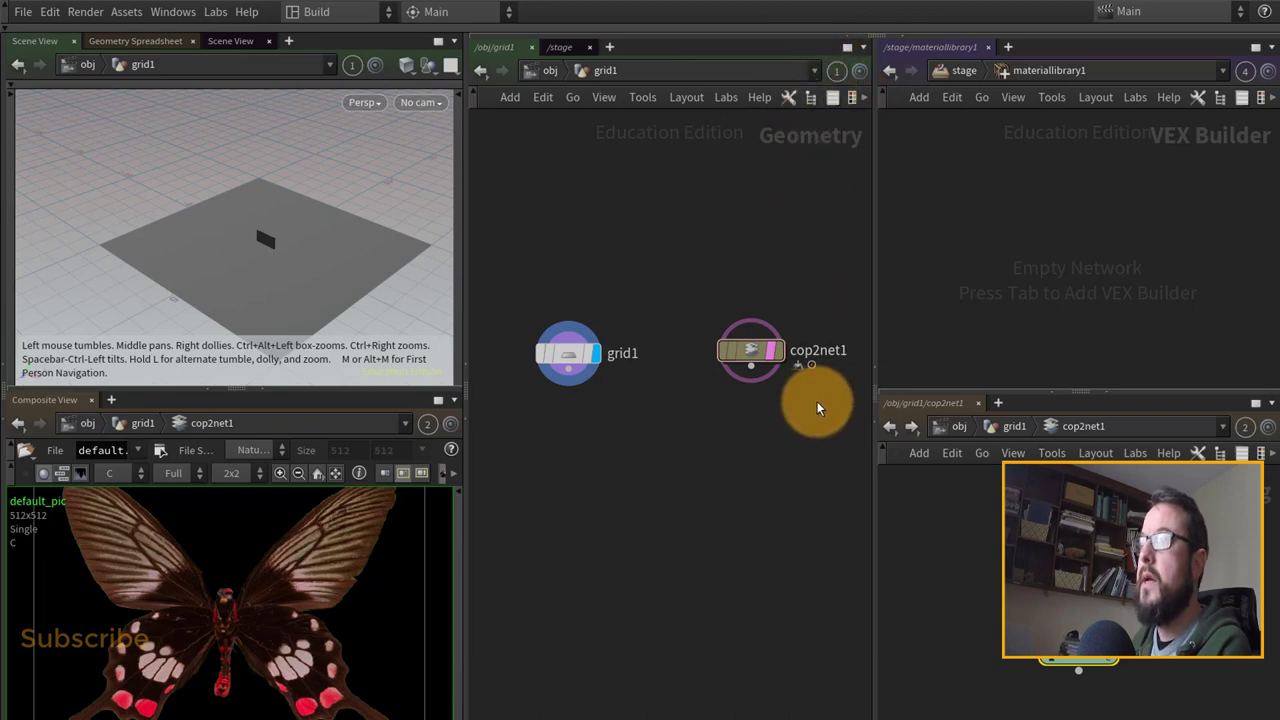
mouse_move(786, 400)
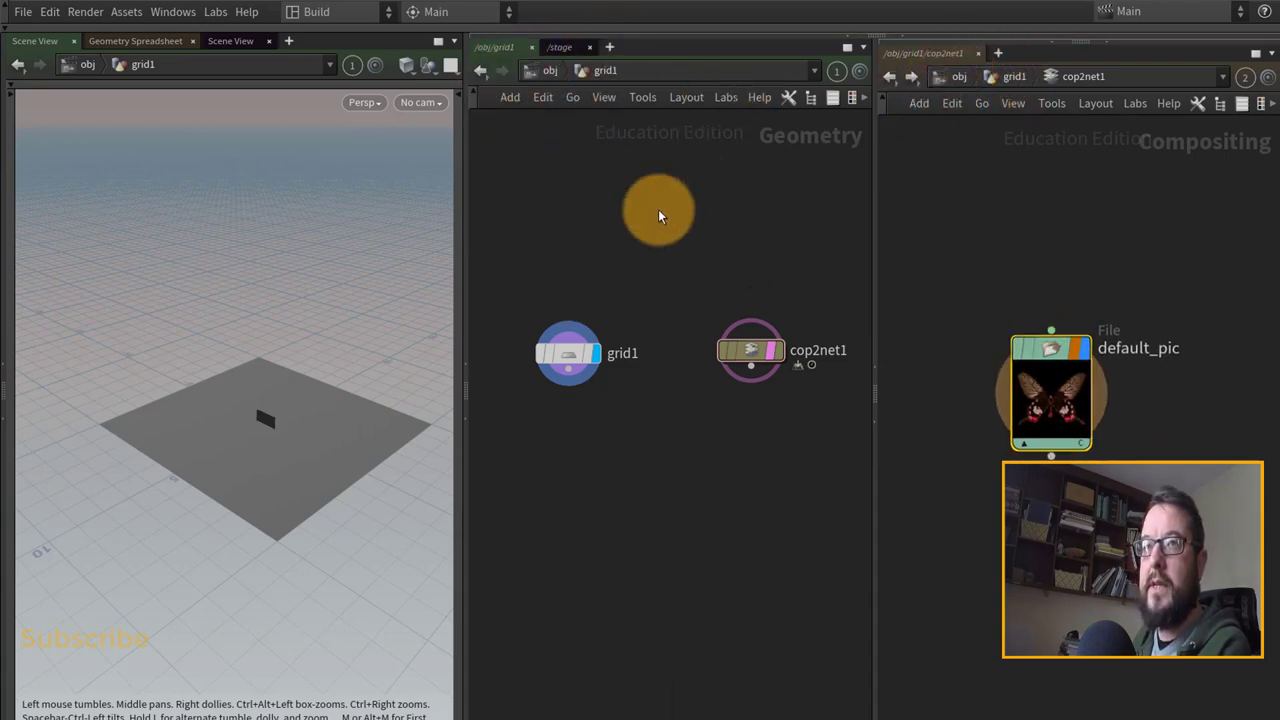
Resize the remaining scene view and network panes
left_click_drag(658, 215, 668, 265)
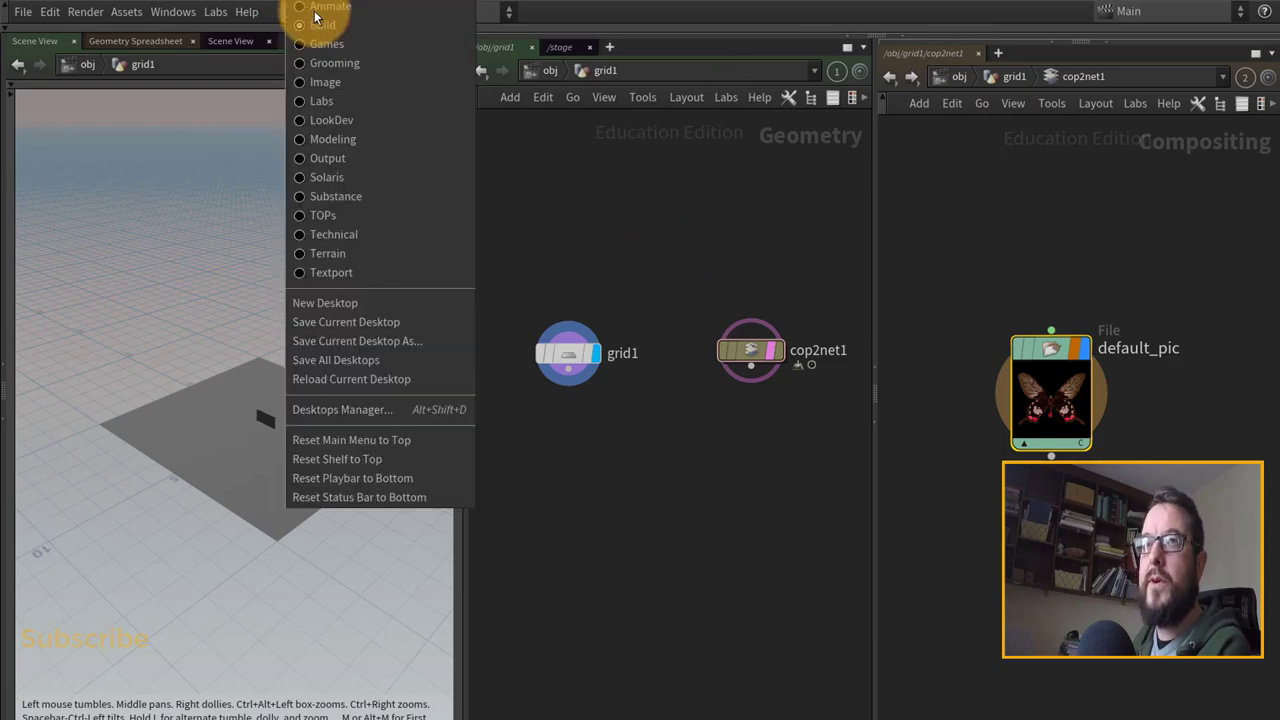
Use Save Current Desktop As and type 'Substance' as the desk name
left_click(356, 341)
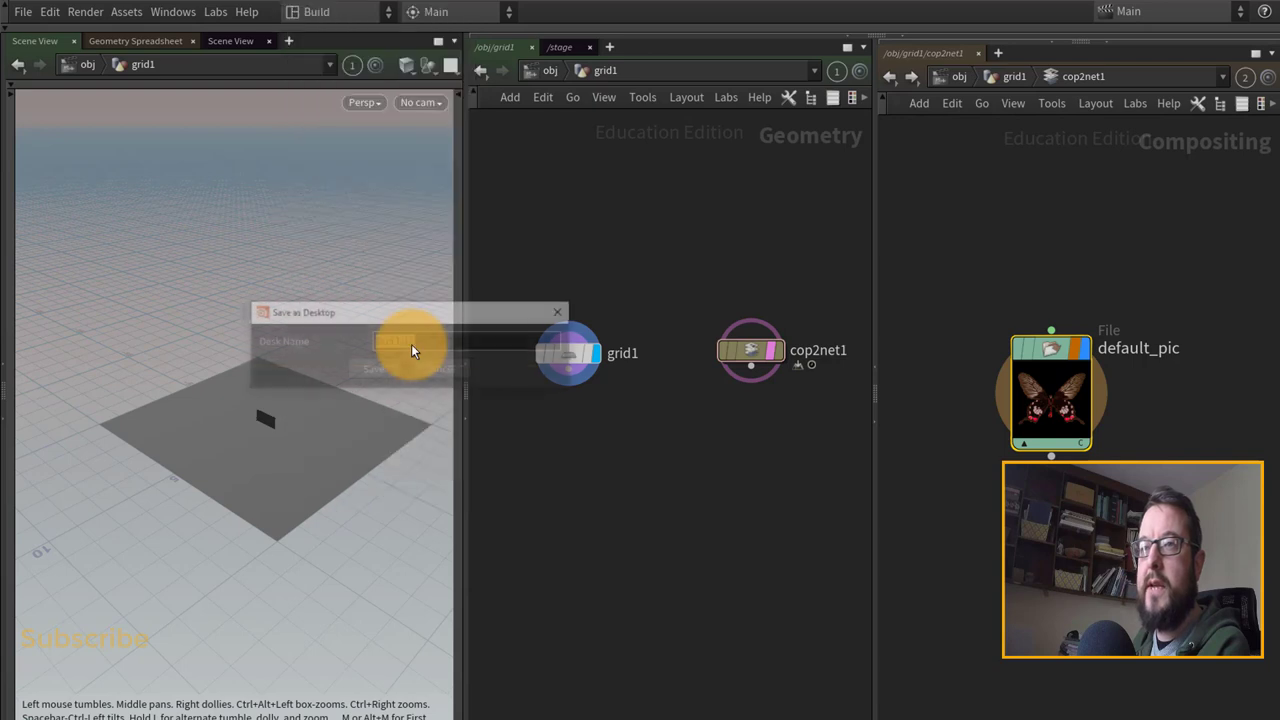
type("Substance")
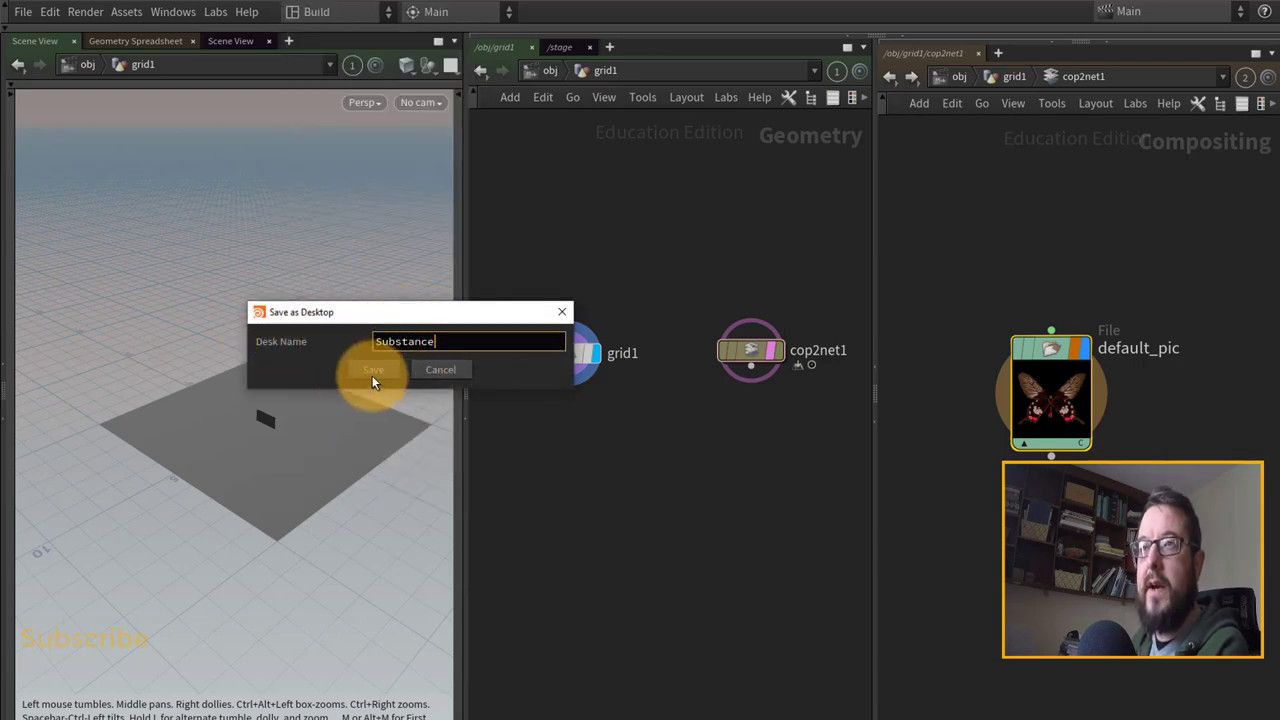
mouse_move(490, 380)
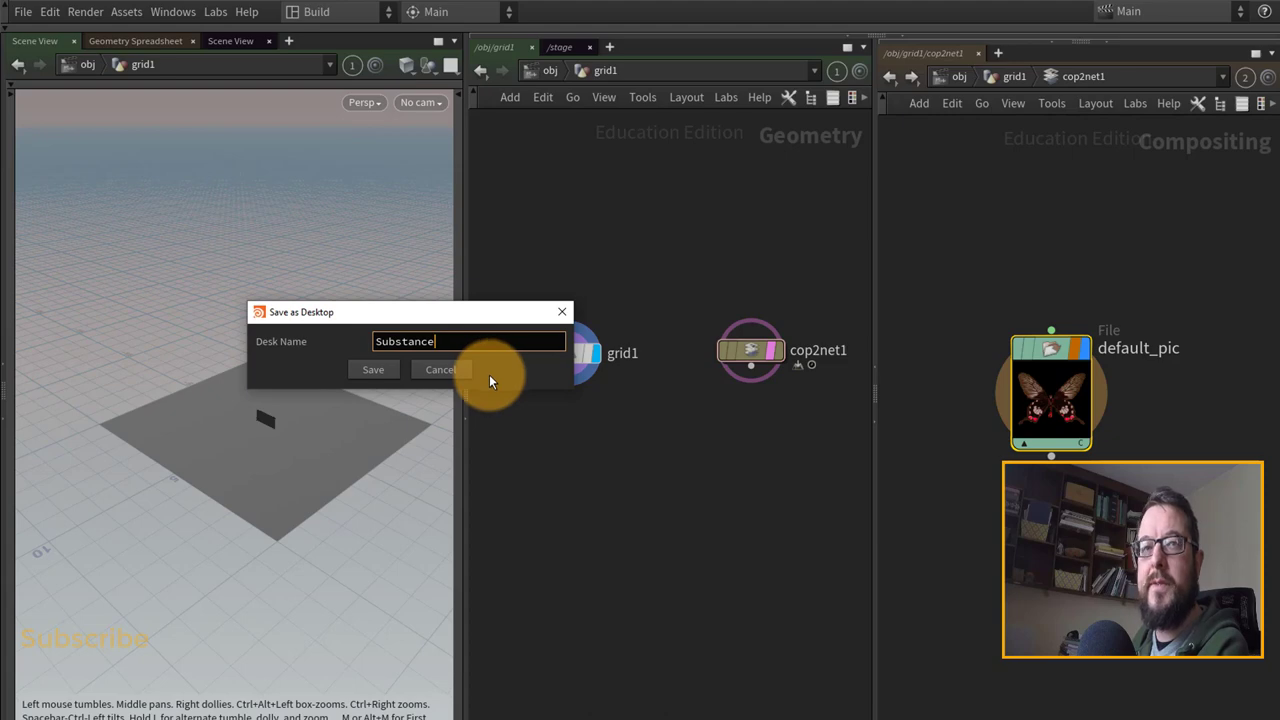